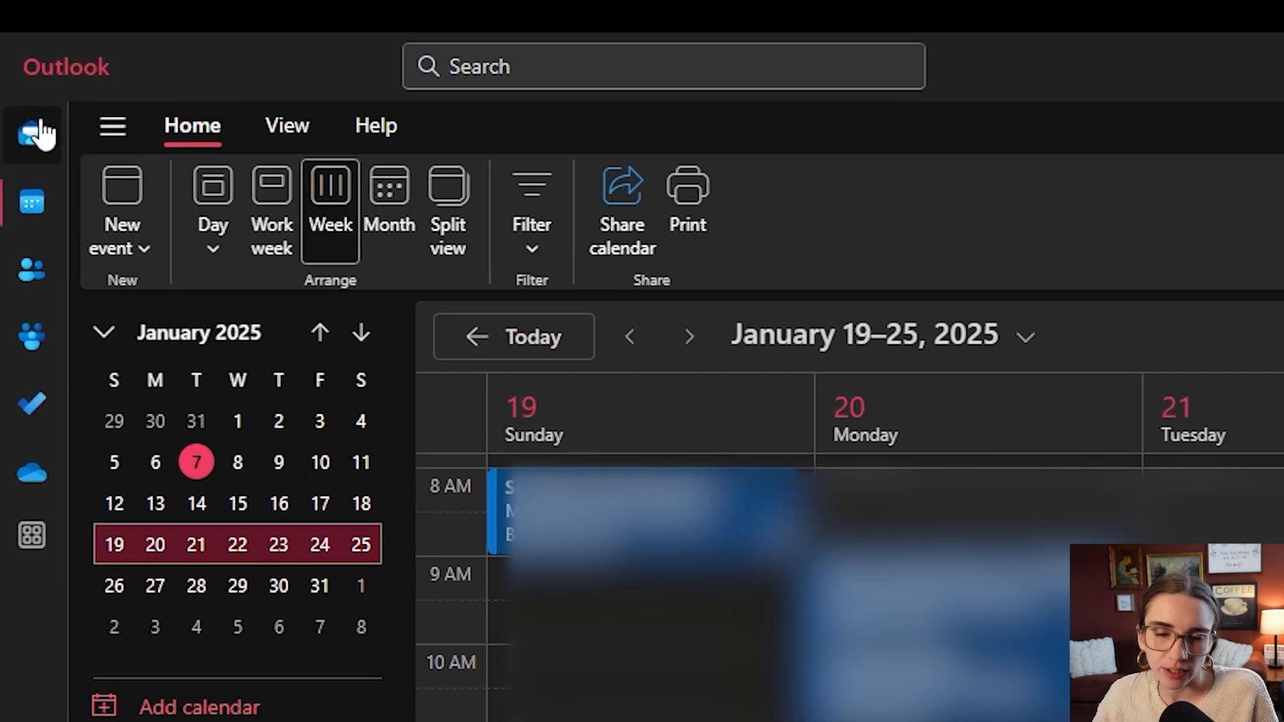
Step: Visit the inbox briefly, then return to the January 5–11, 2025 calendar week
click(32, 133)
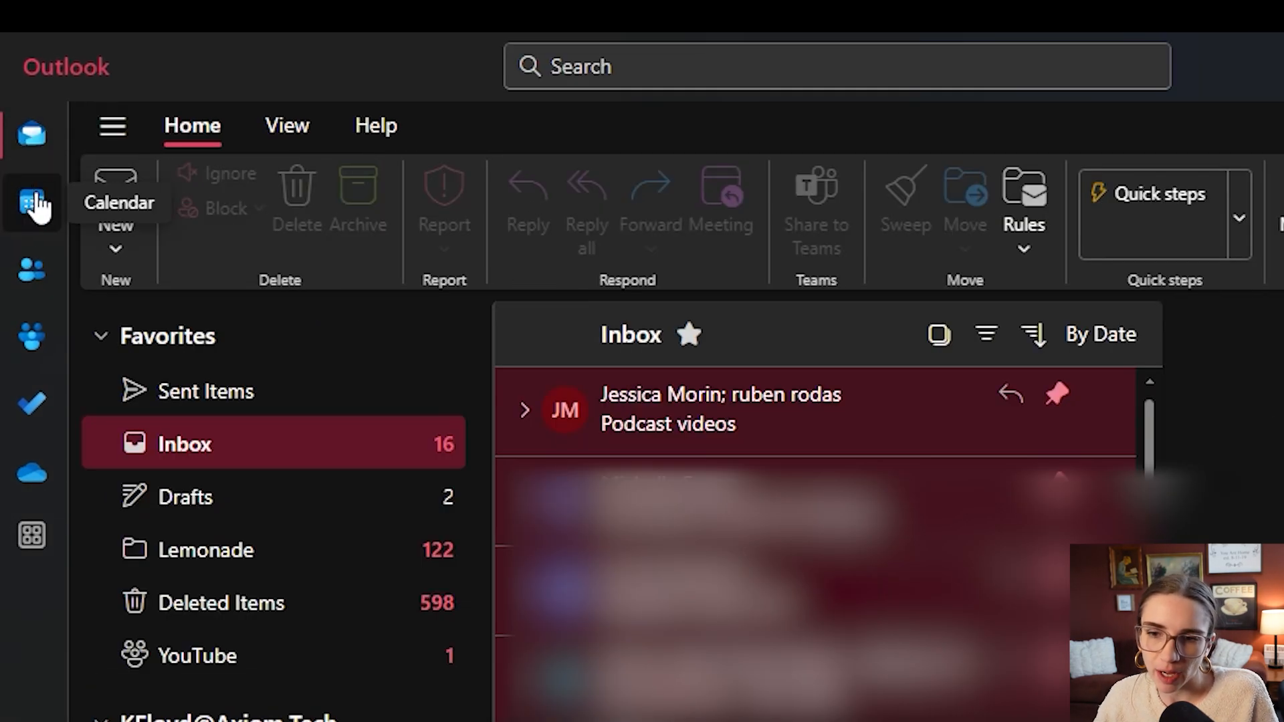
click(32, 204)
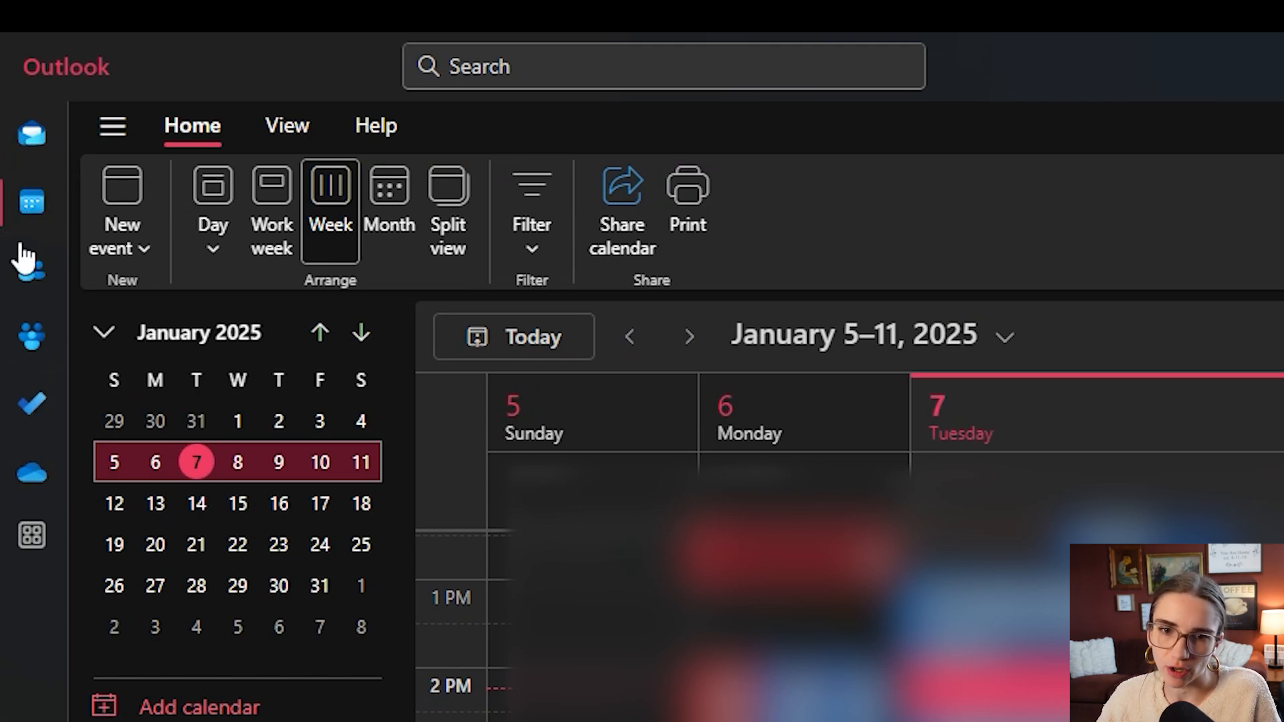
mouse_move(31, 269)
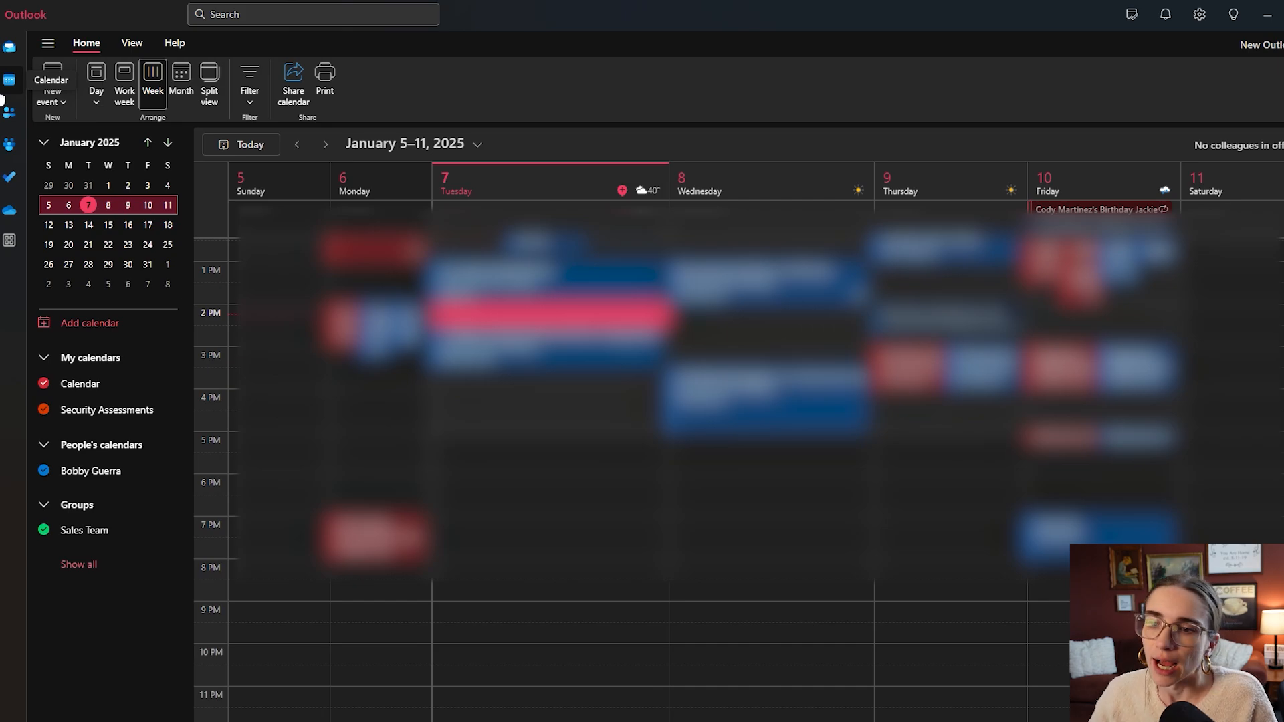
mouse_move(526, 530)
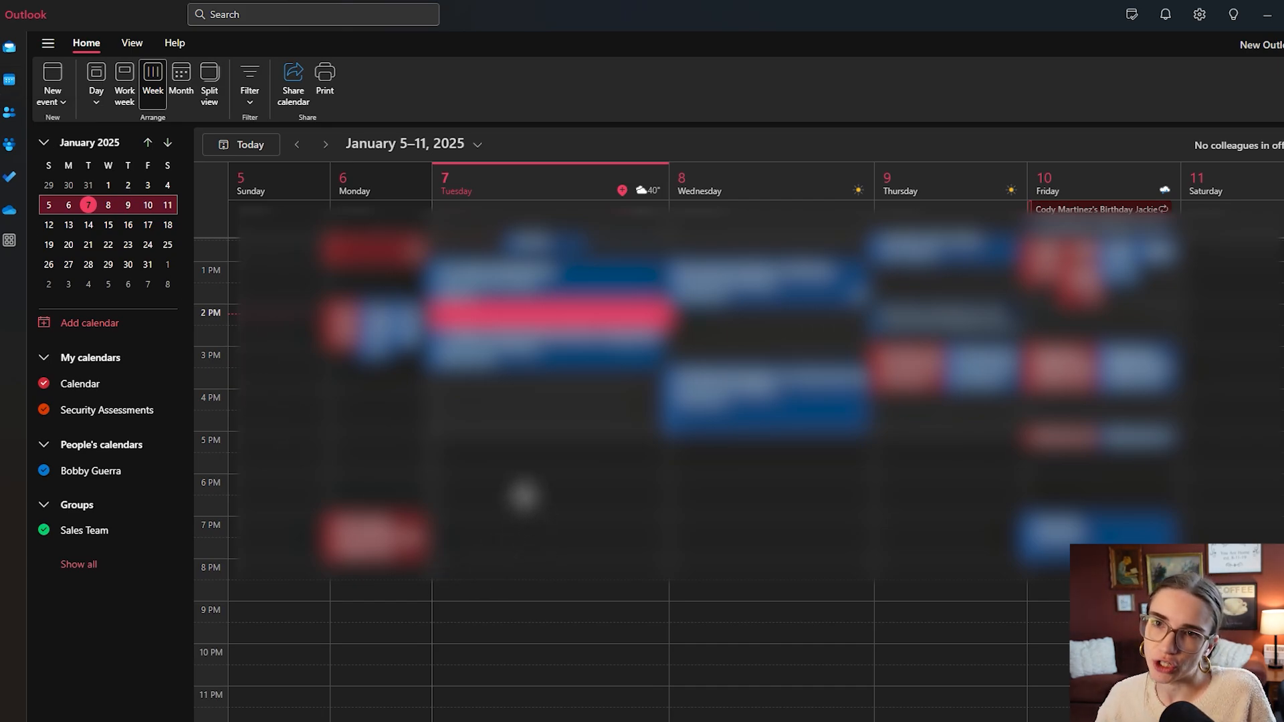
mouse_move(380, 166)
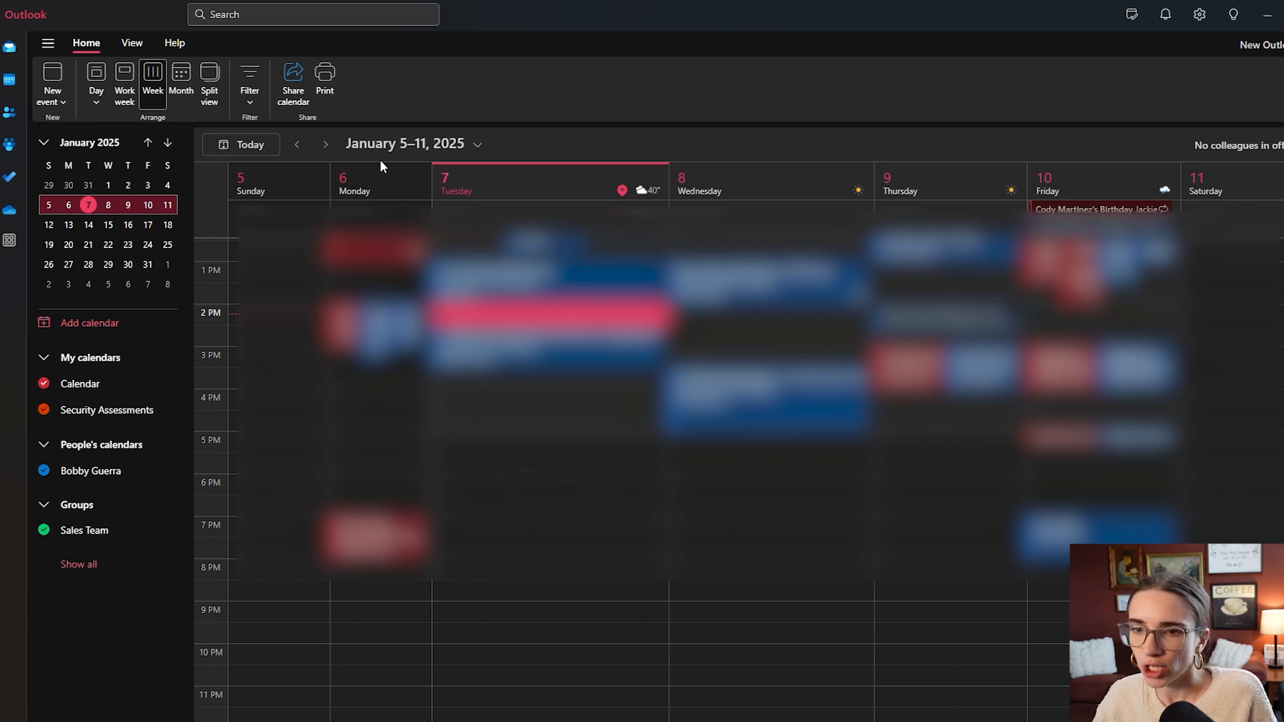
Step: Advance to January 19–25 and draft an event in Tuesday's 12:30 PM slot
click(325, 145)
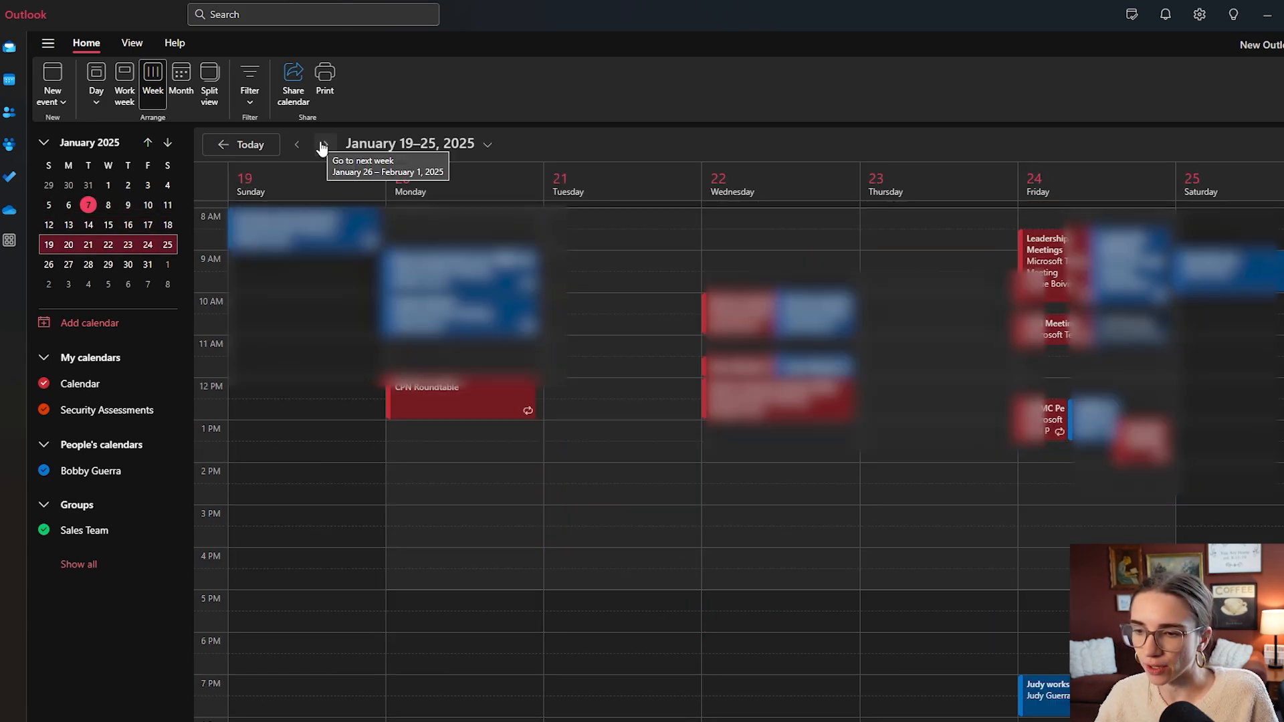
click(623, 430)
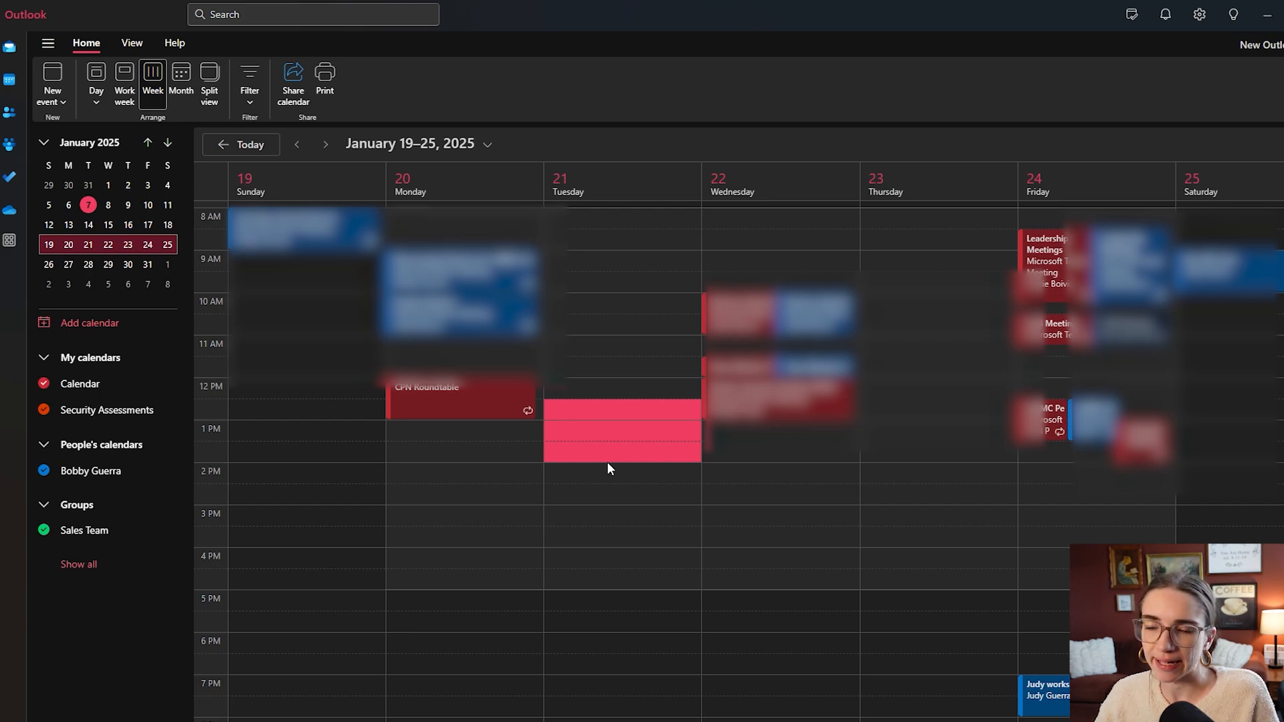
click(622, 430)
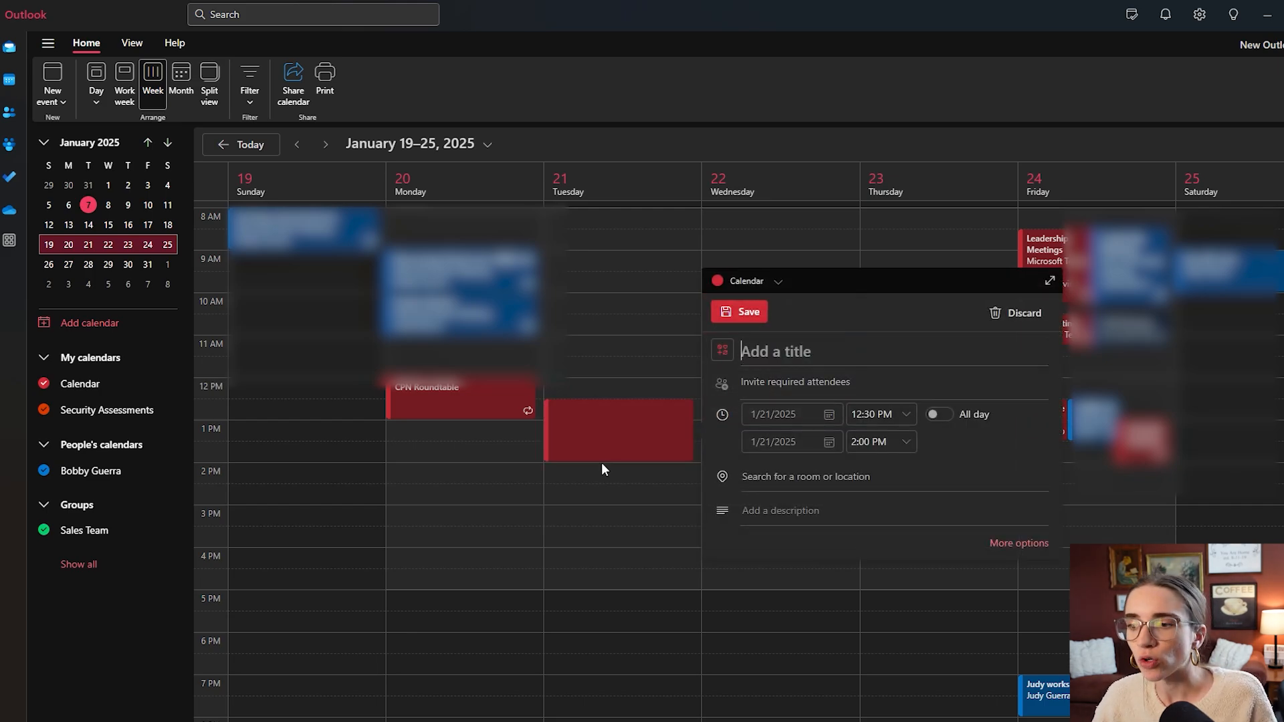
mouse_move(630, 471)
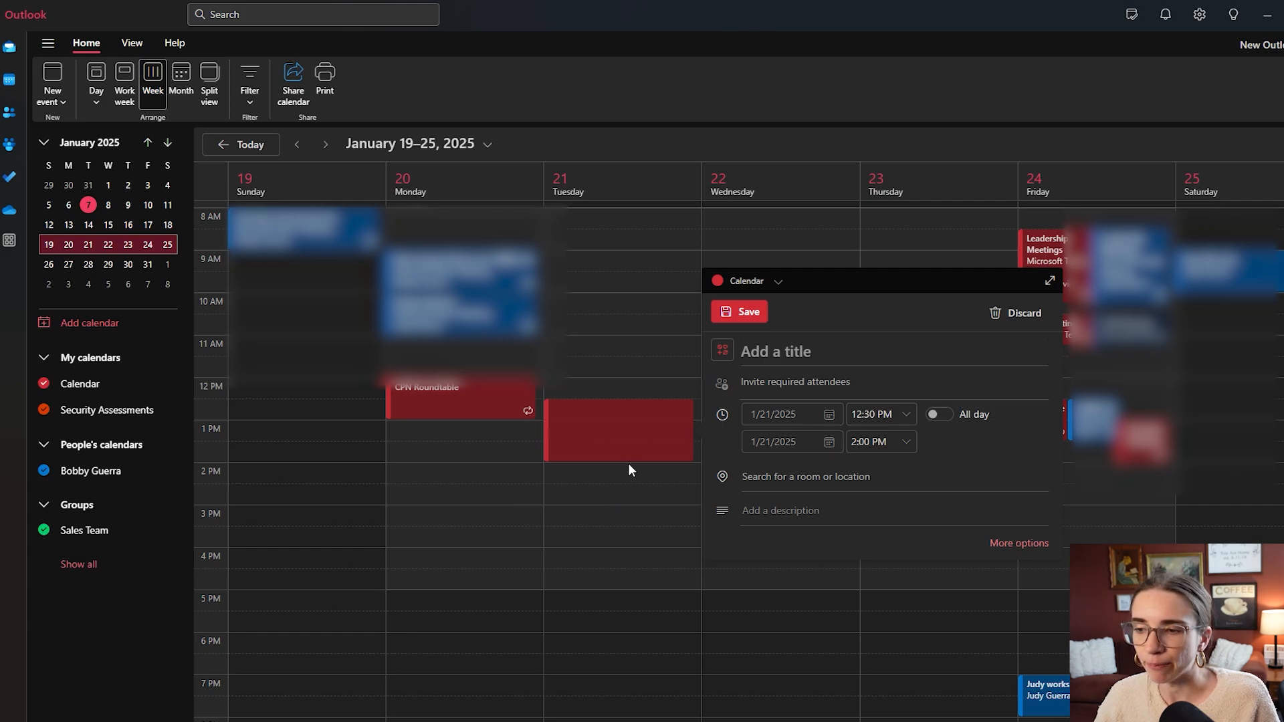
mouse_move(792, 299)
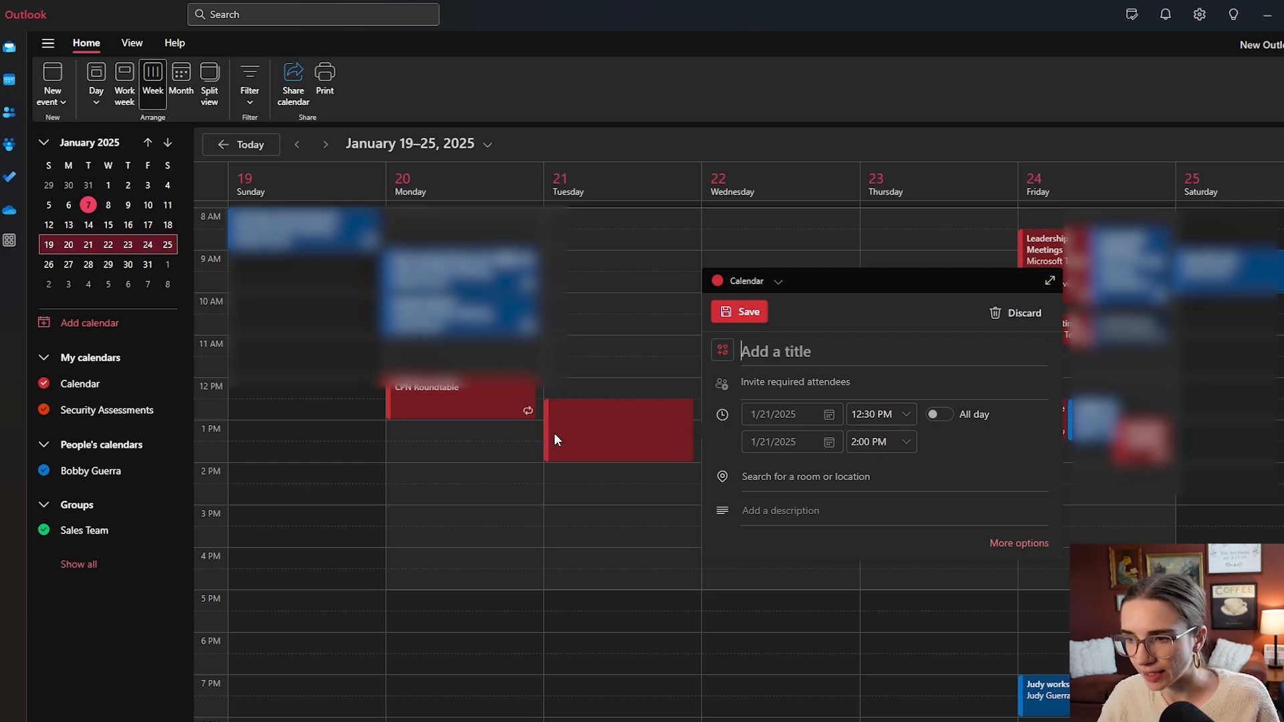
mouse_move(887, 379)
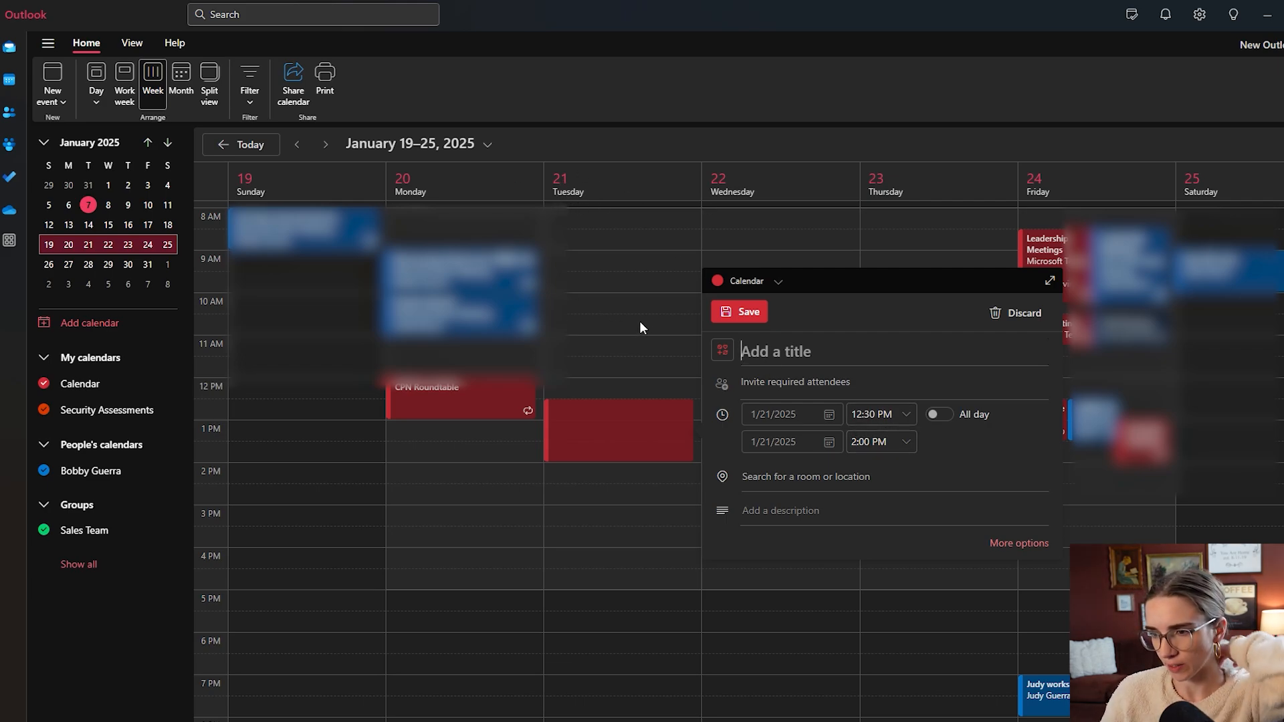
mouse_move(655, 349)
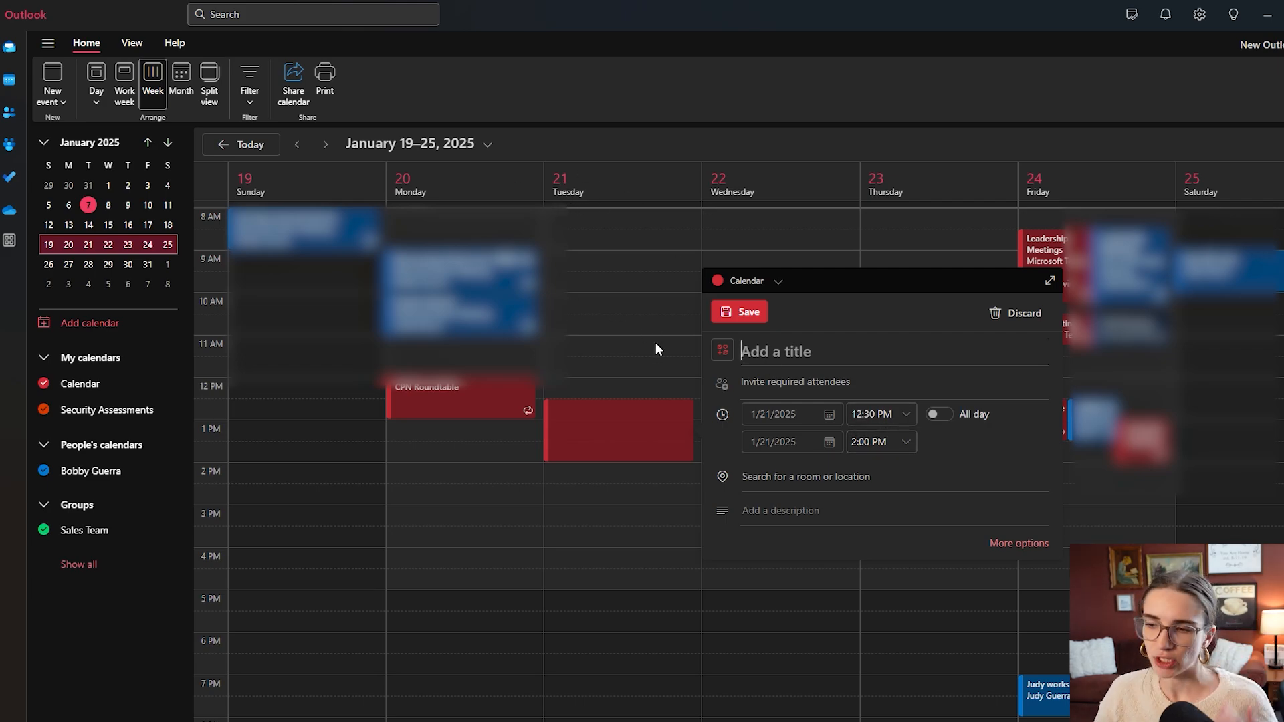
mouse_move(781, 379)
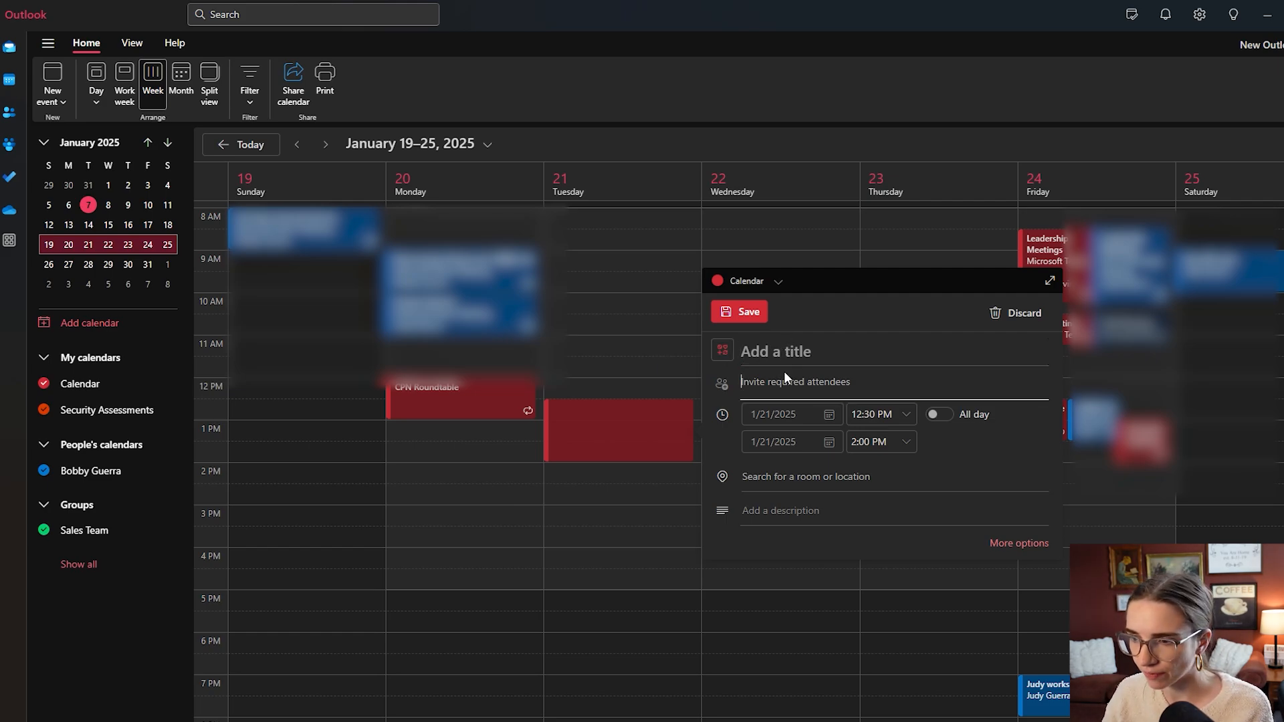
mouse_move(792, 383)
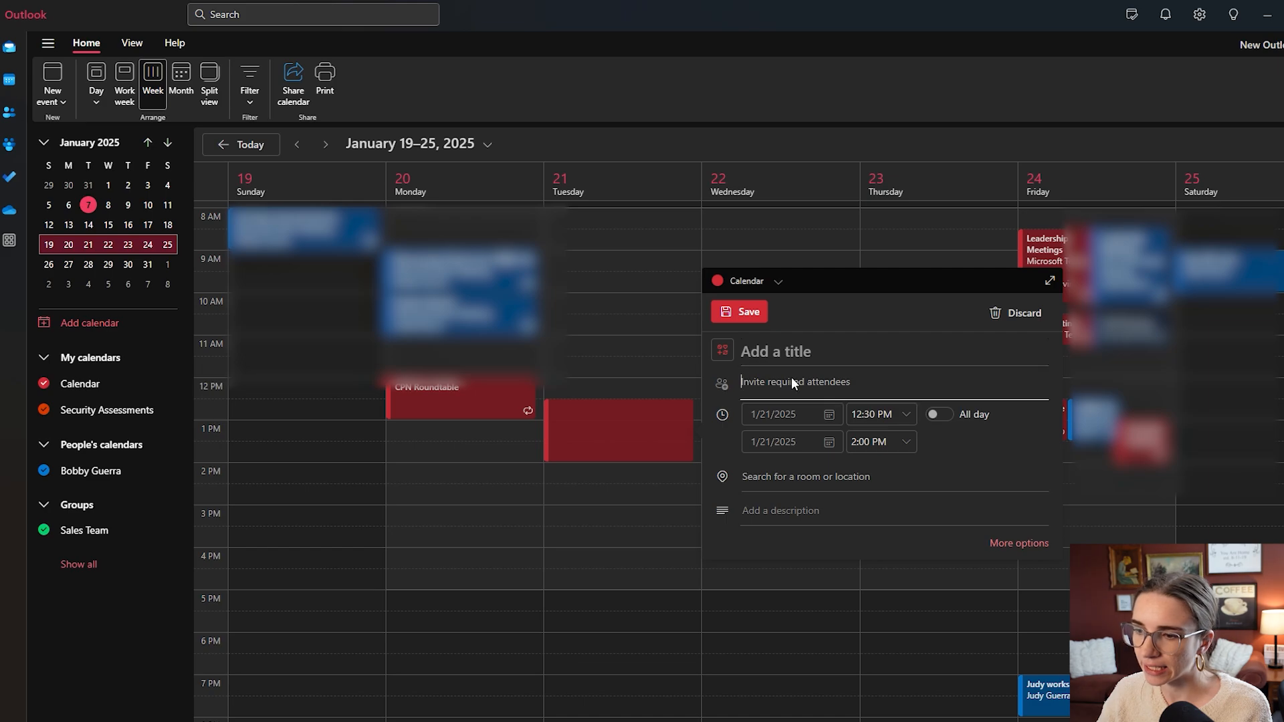
click(876, 442)
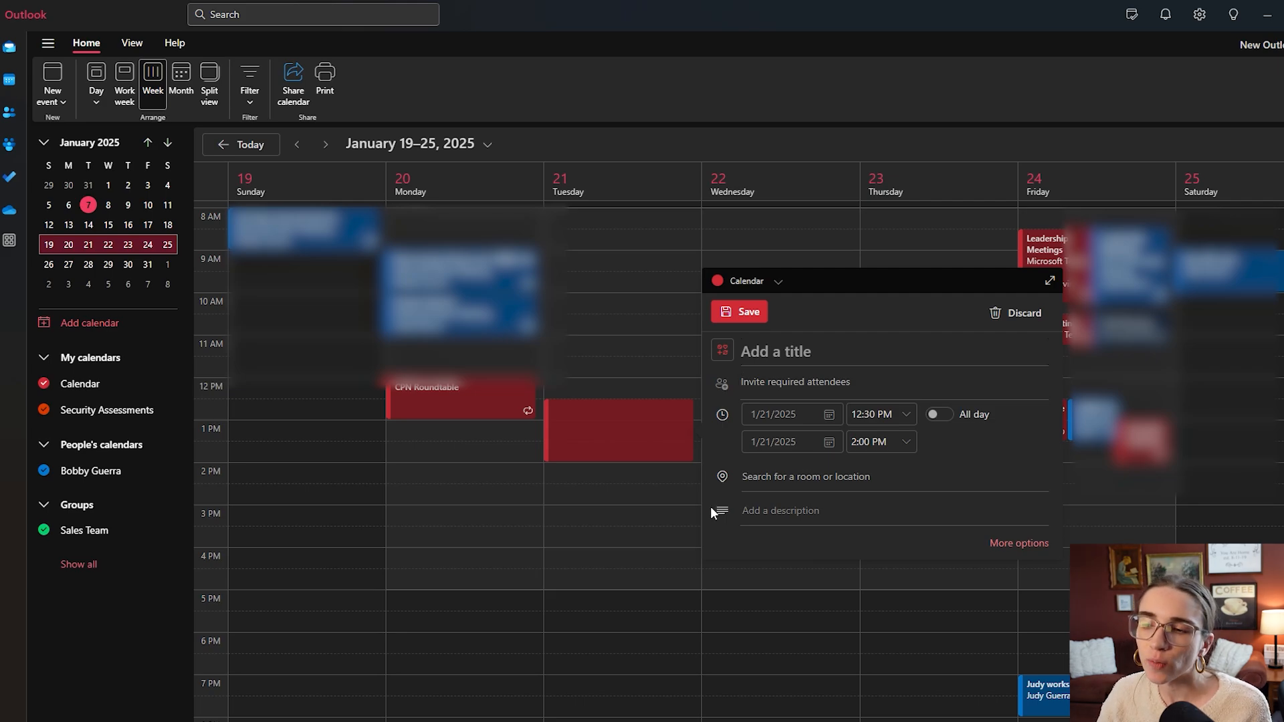
mouse_move(1025, 552)
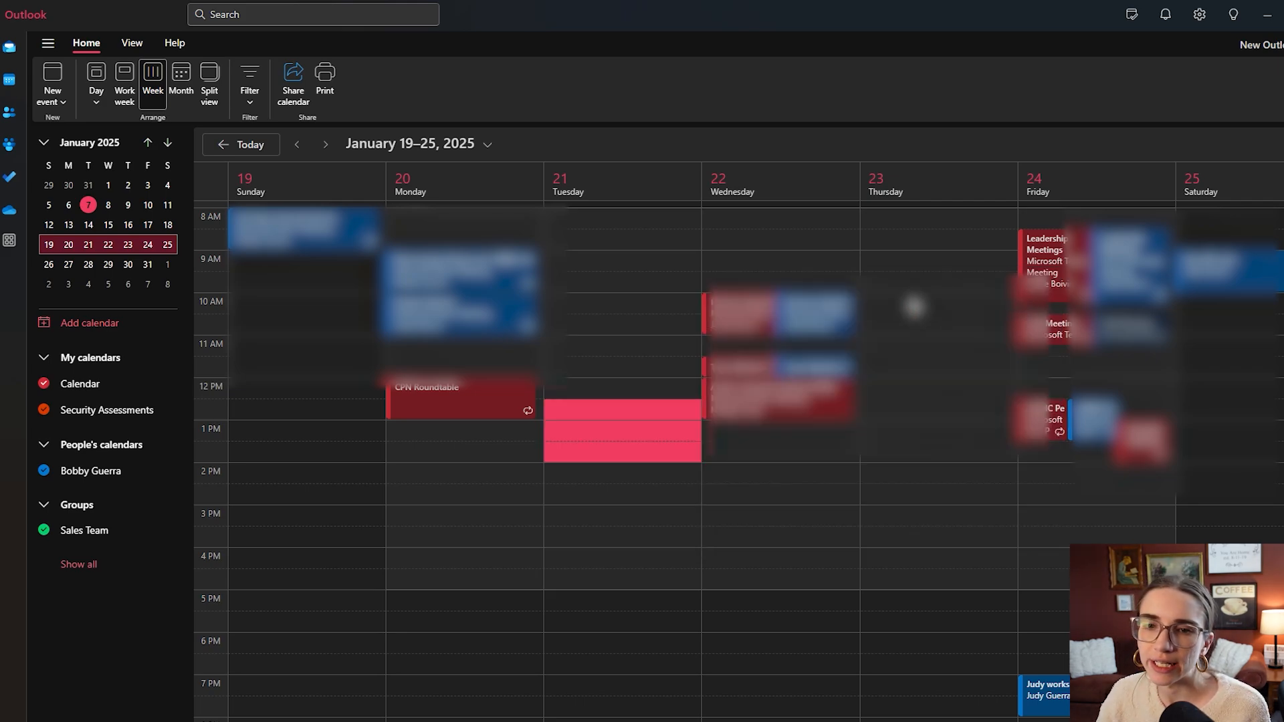
mouse_move(51, 74)
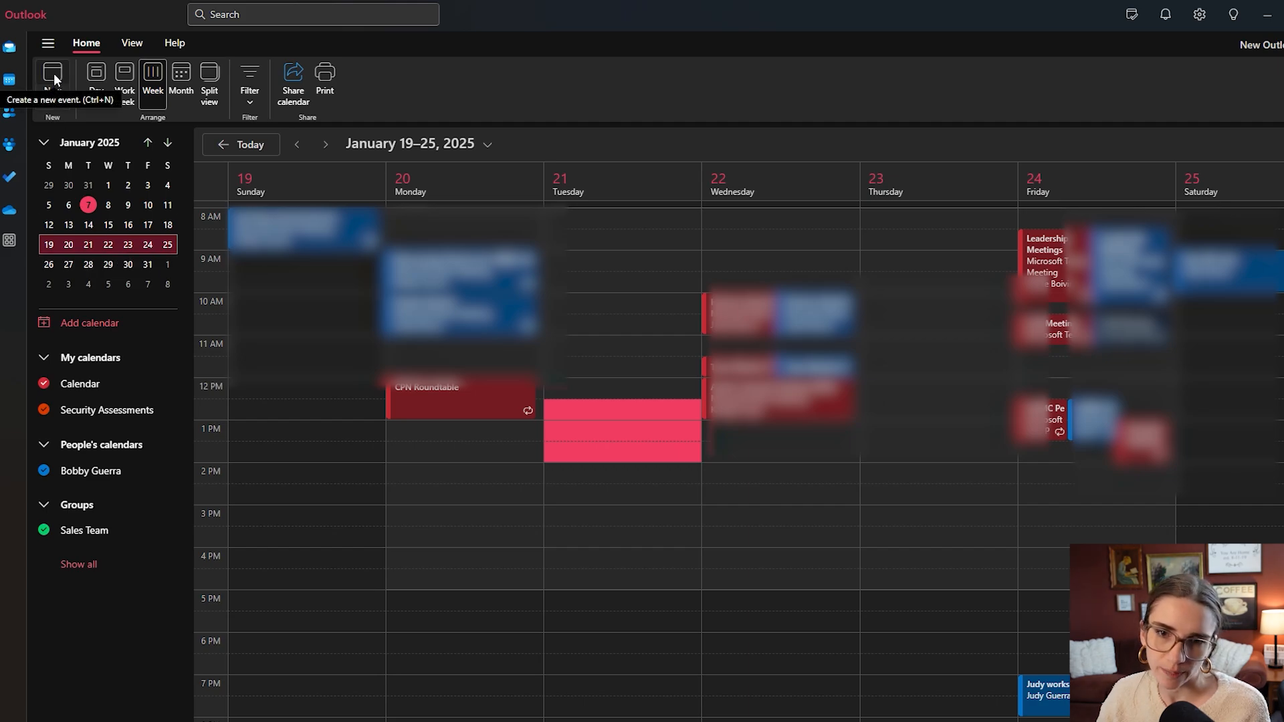
Step: Choose Event from the New event dropdown on the Home ribbon
click(52, 74)
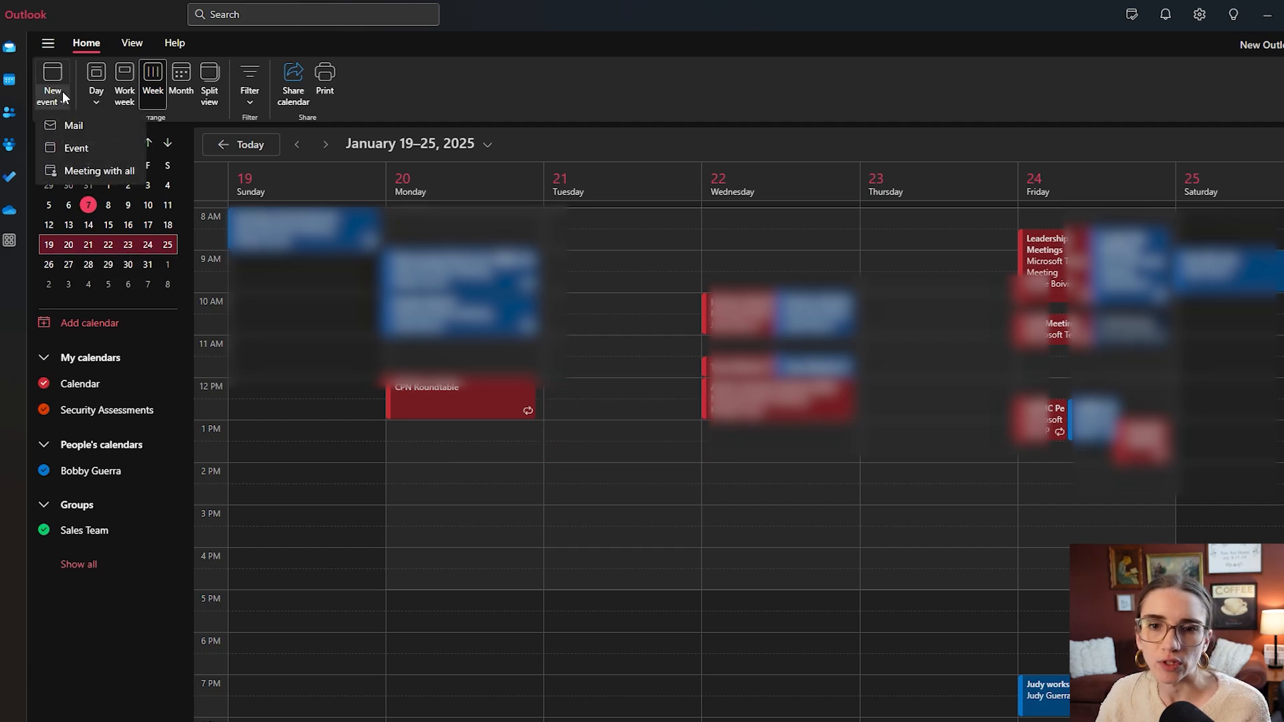
mouse_move(76, 147)
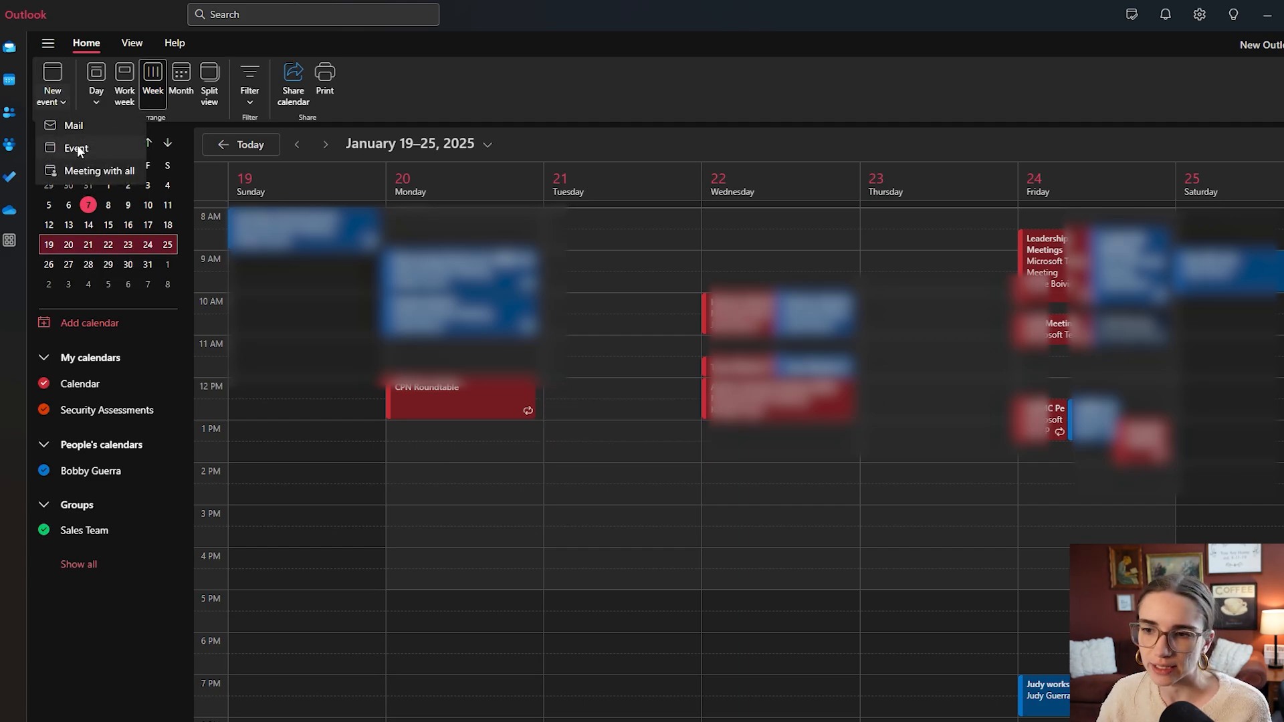
click(76, 148)
text(YouTube Recording)
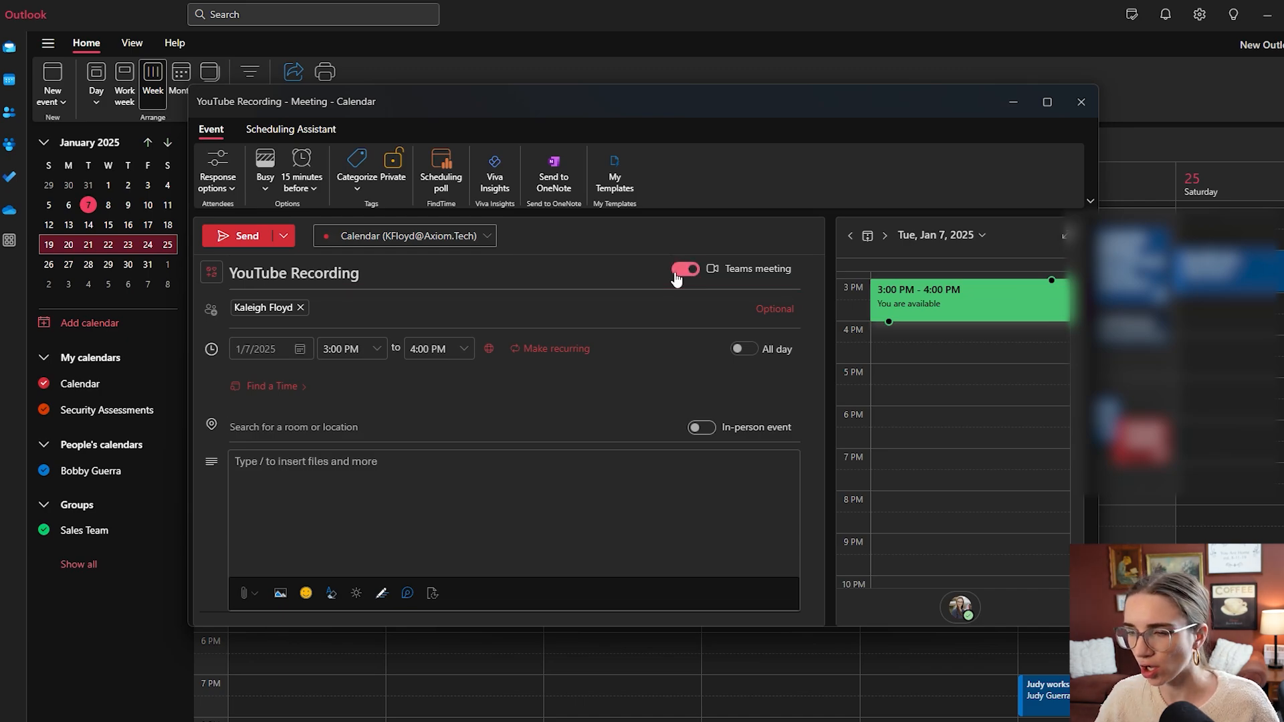
mouse_move(737, 282)
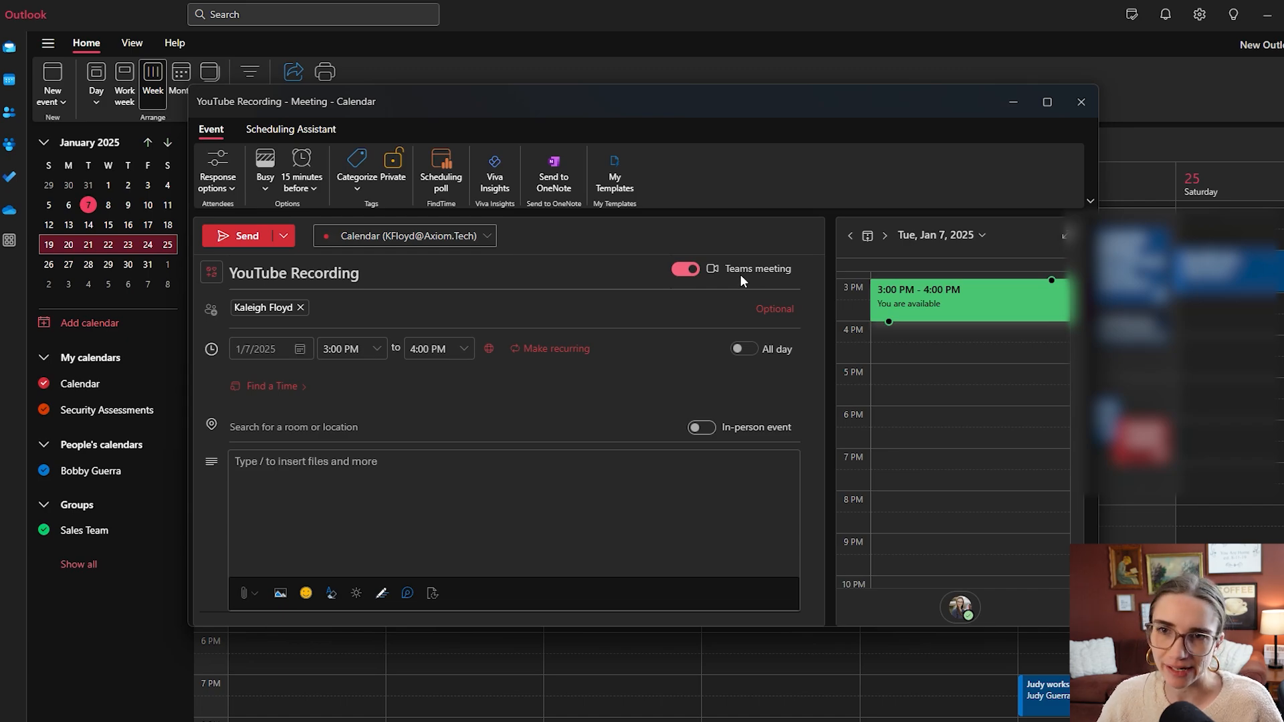
mouse_move(813, 336)
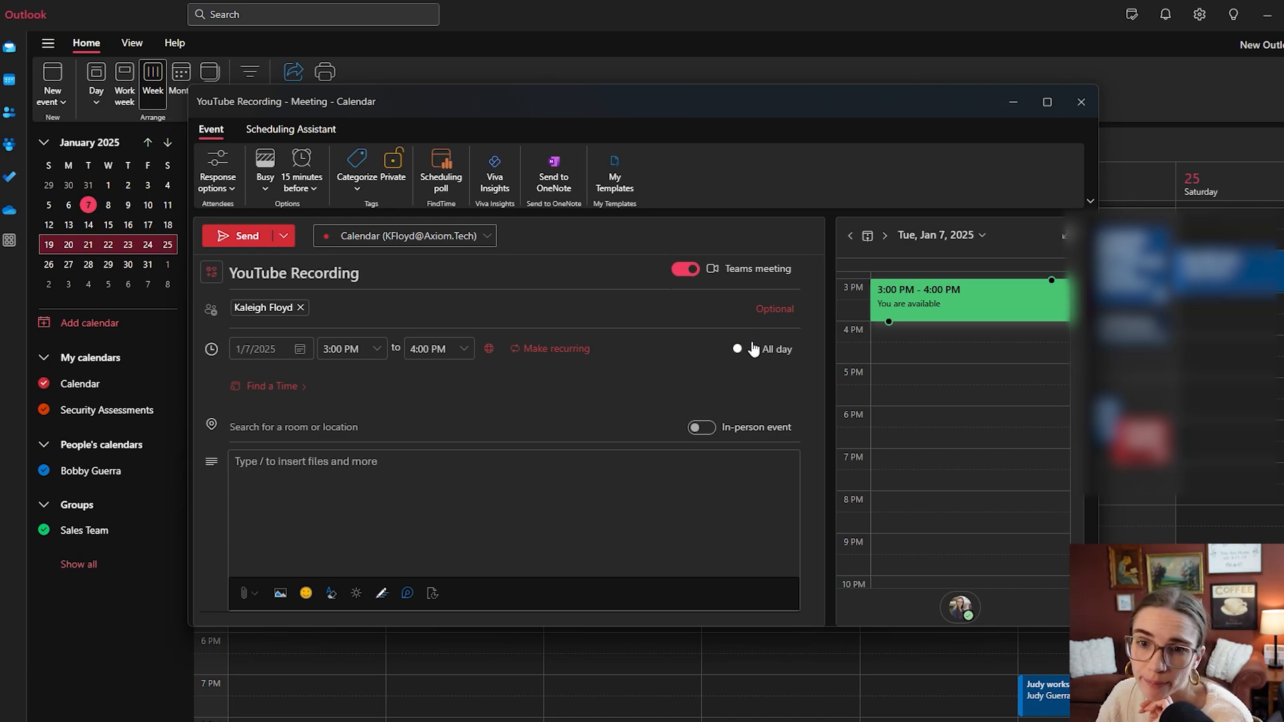
mouse_move(569, 338)
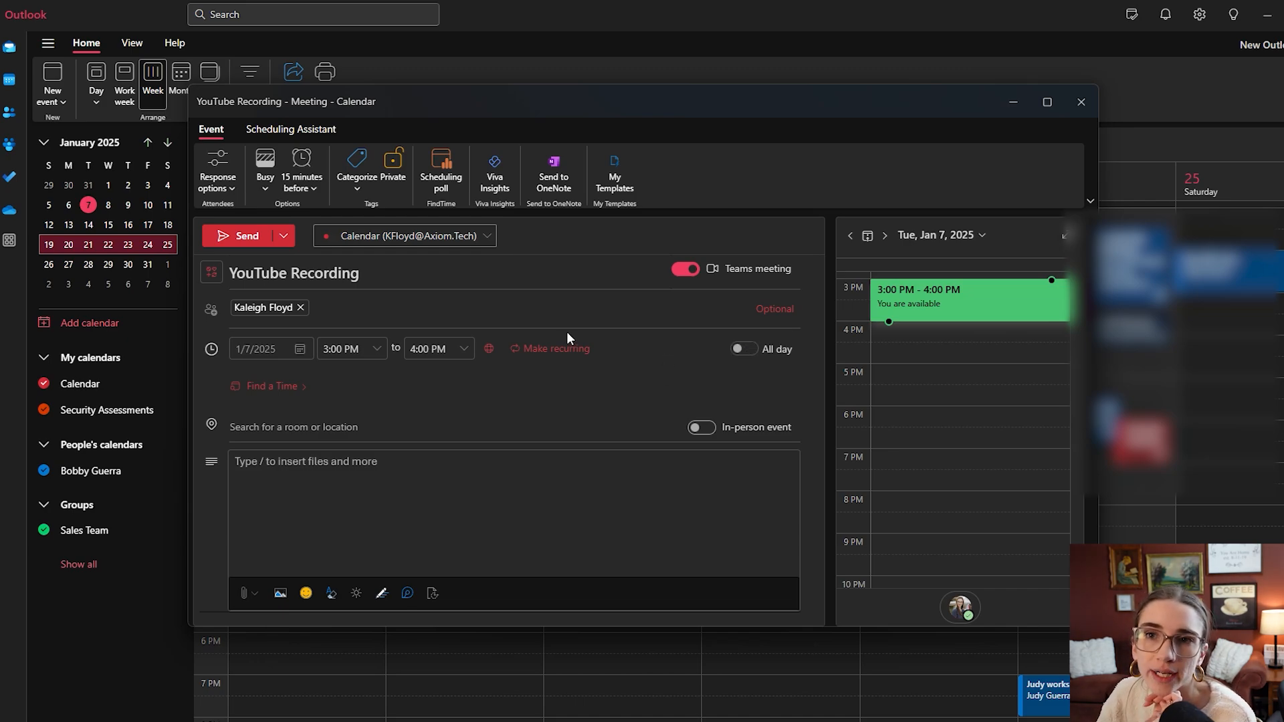
mouse_move(573, 330)
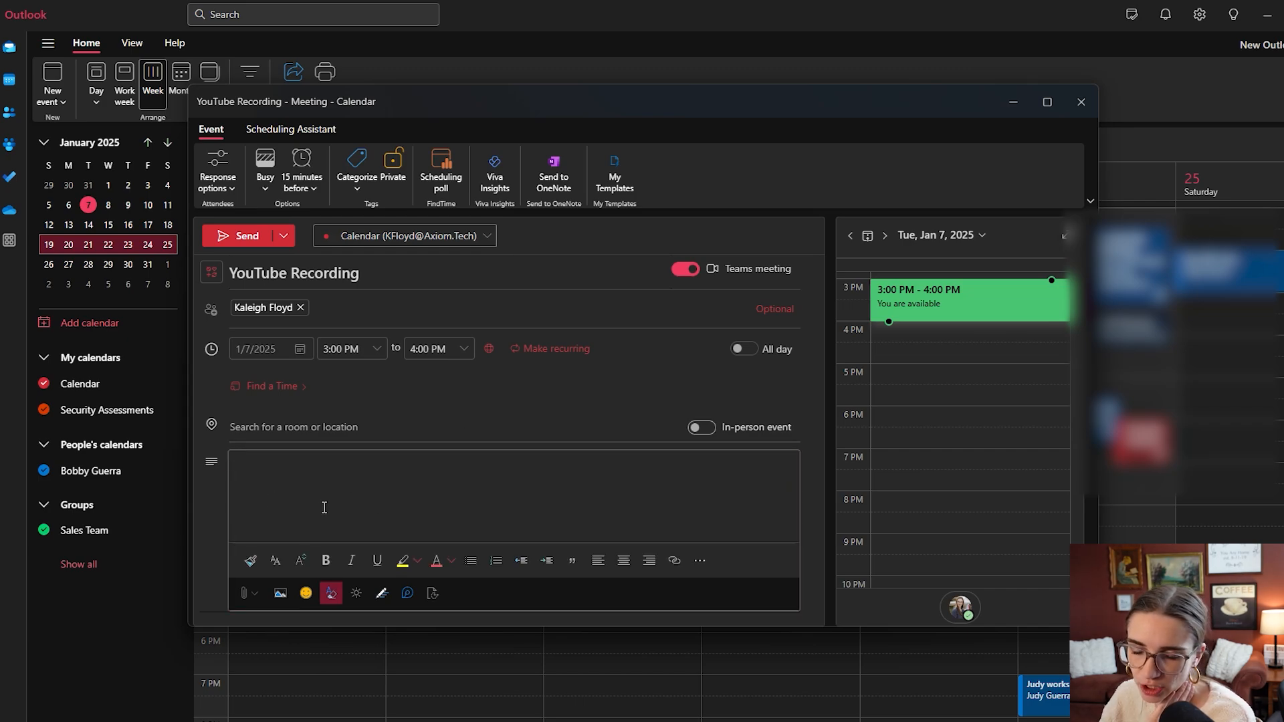
mouse_move(416, 485)
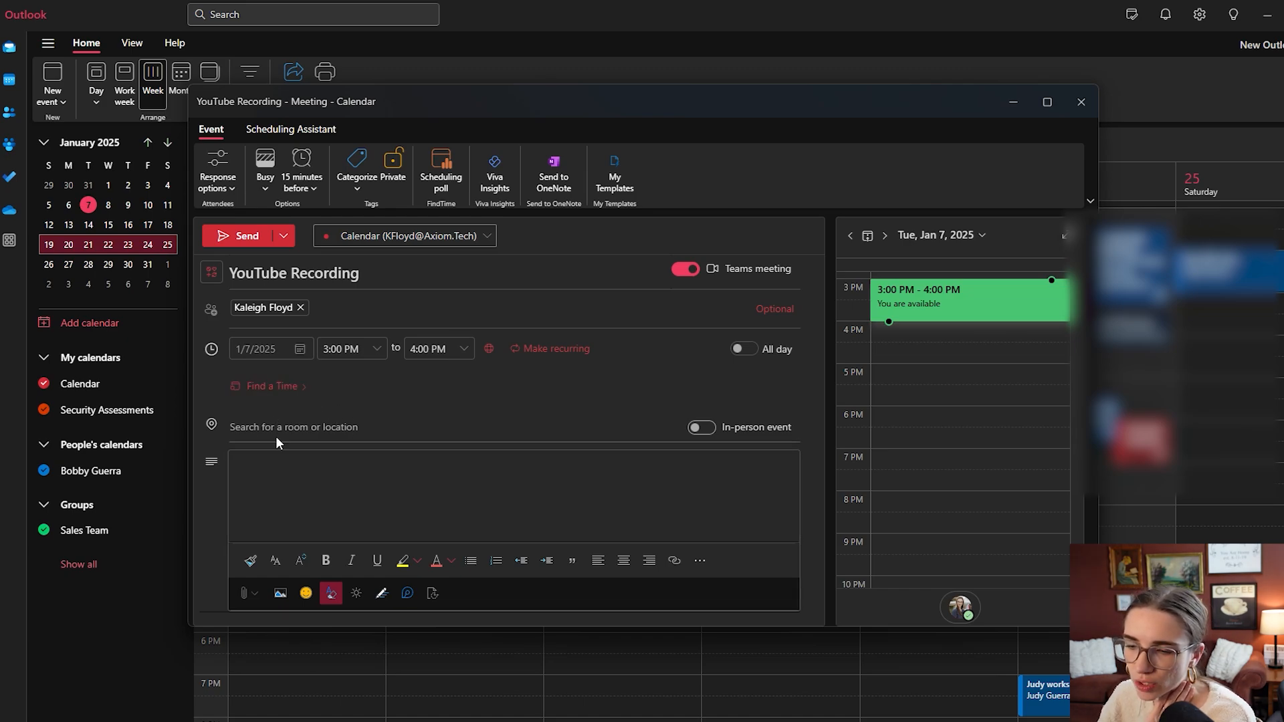
Step: Send the 'YouTube Recording' Teams meeting for January 7, 3:00–4:00 PM
click(293, 426)
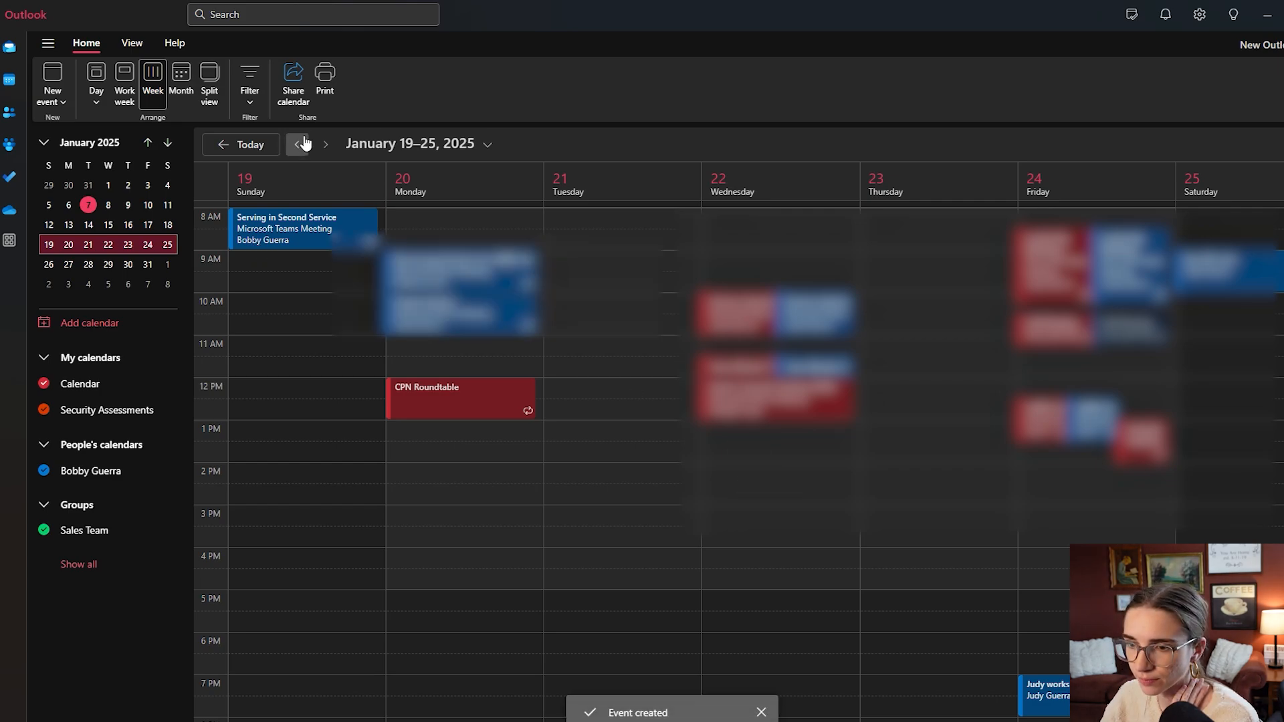
Step: Go back to January 5–11 and open the 'YouTube Recording' meeting
click(305, 145)
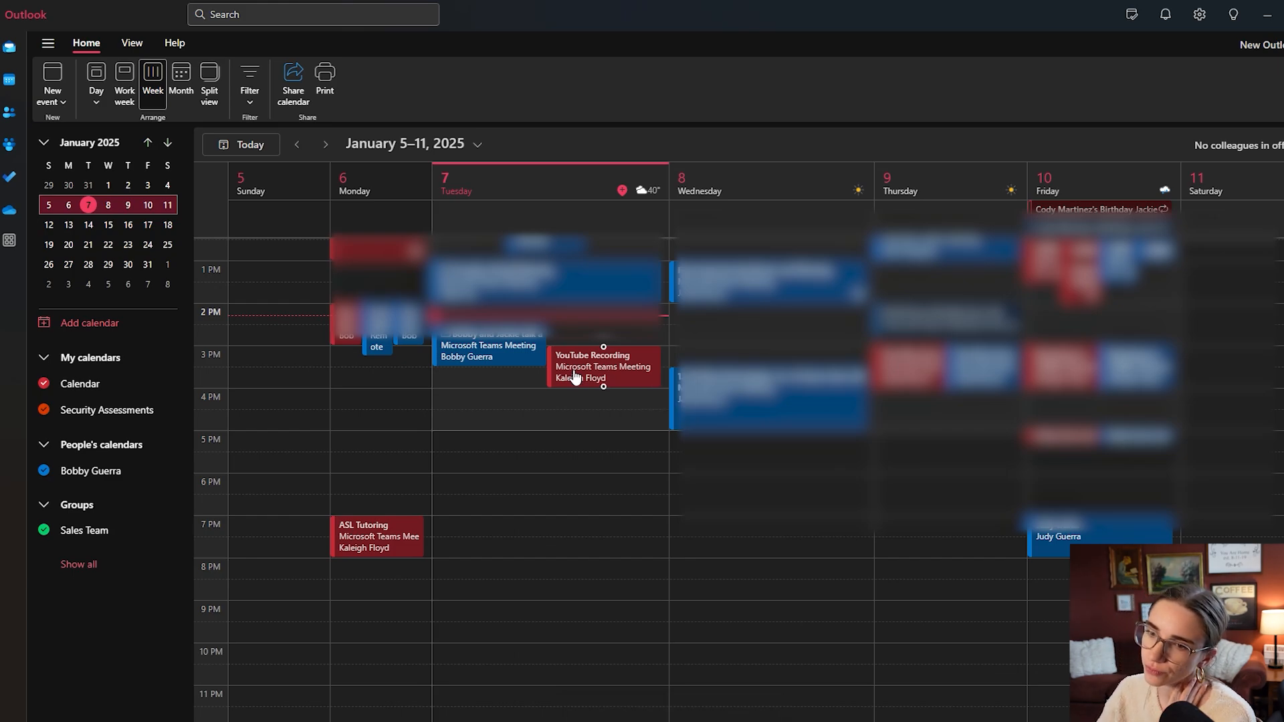
mouse_move(581, 377)
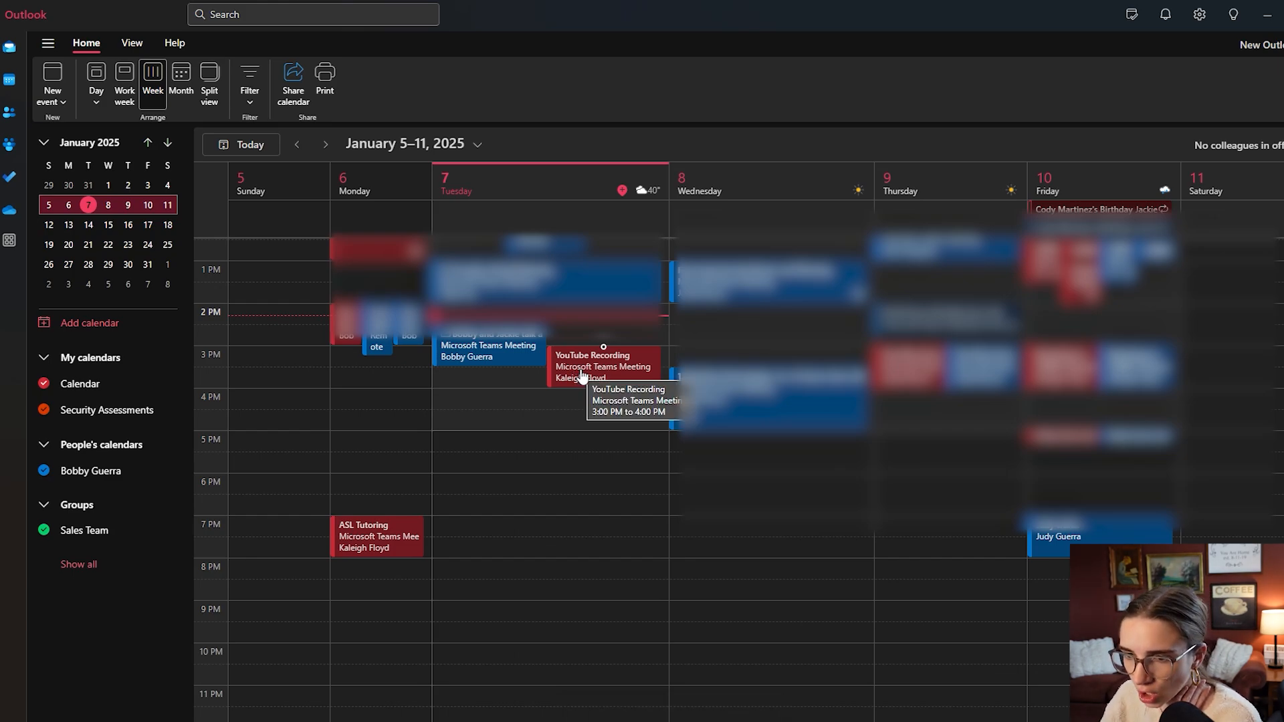
double_click(603, 365)
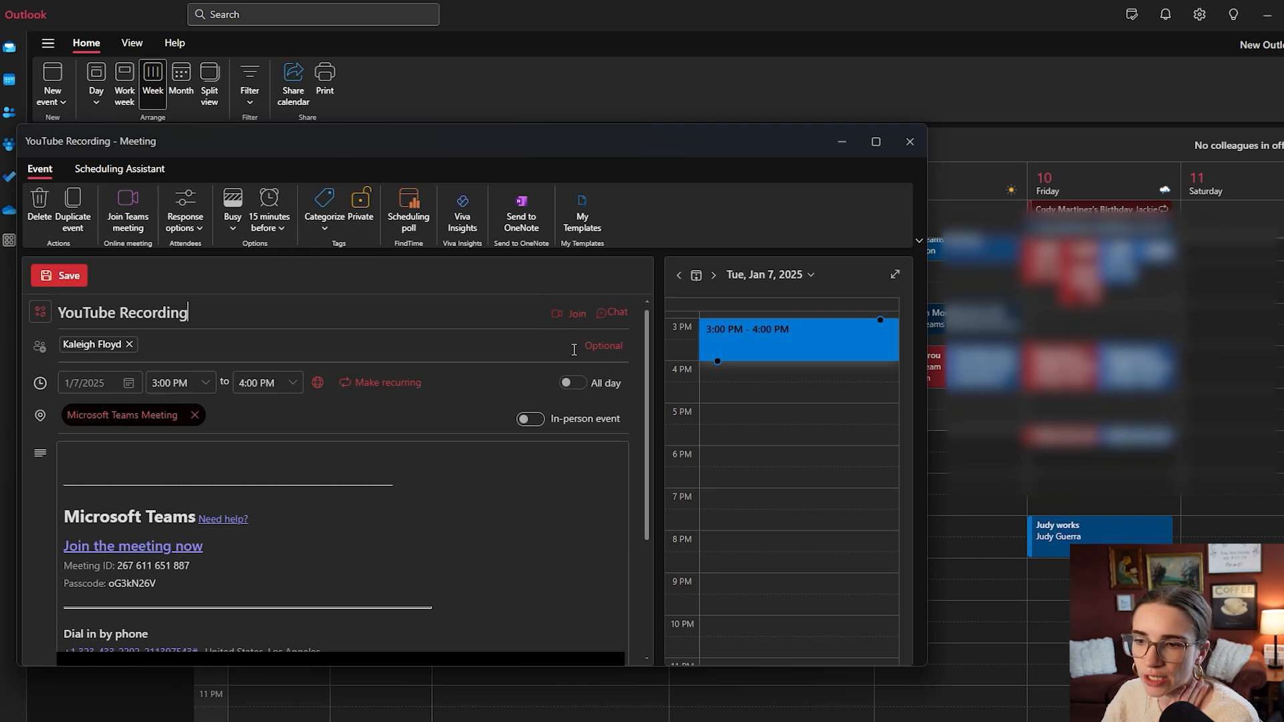
mouse_move(576, 314)
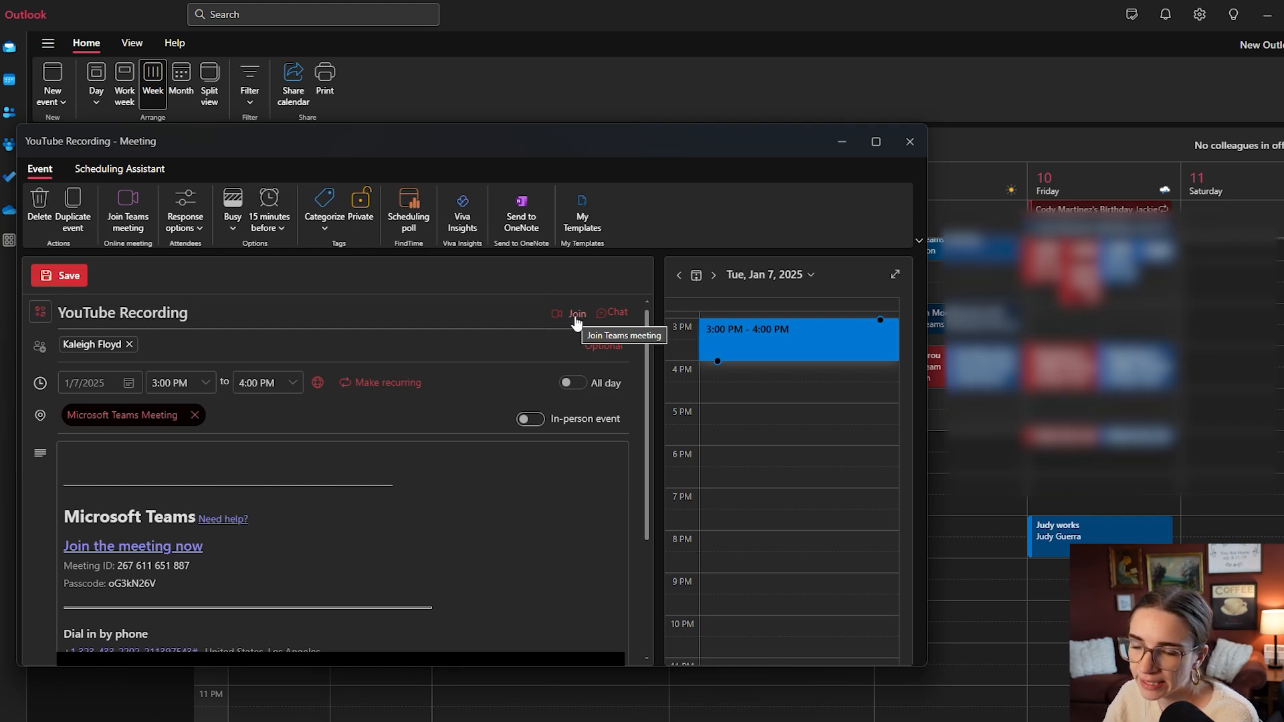
mouse_move(833, 714)
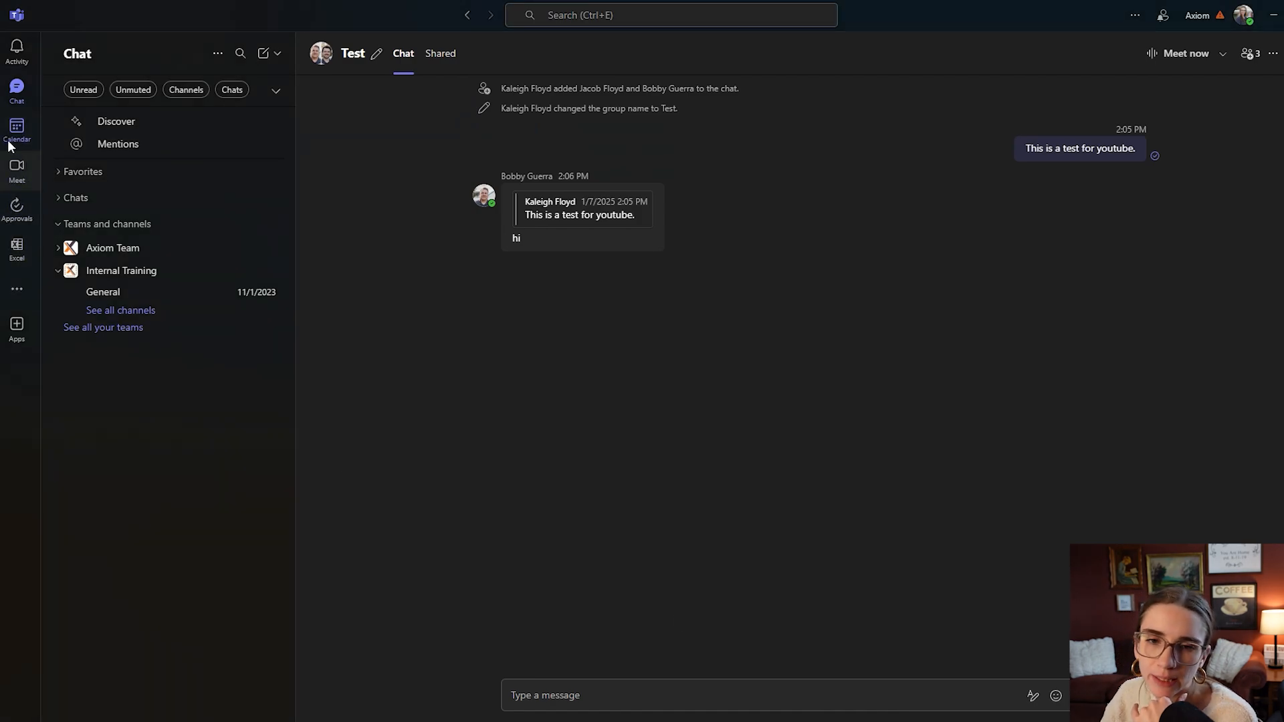
Step: Open the 'YouTube Recording' event on Tuesday, January 7 at 3 PM in Teams' calendar
click(16, 127)
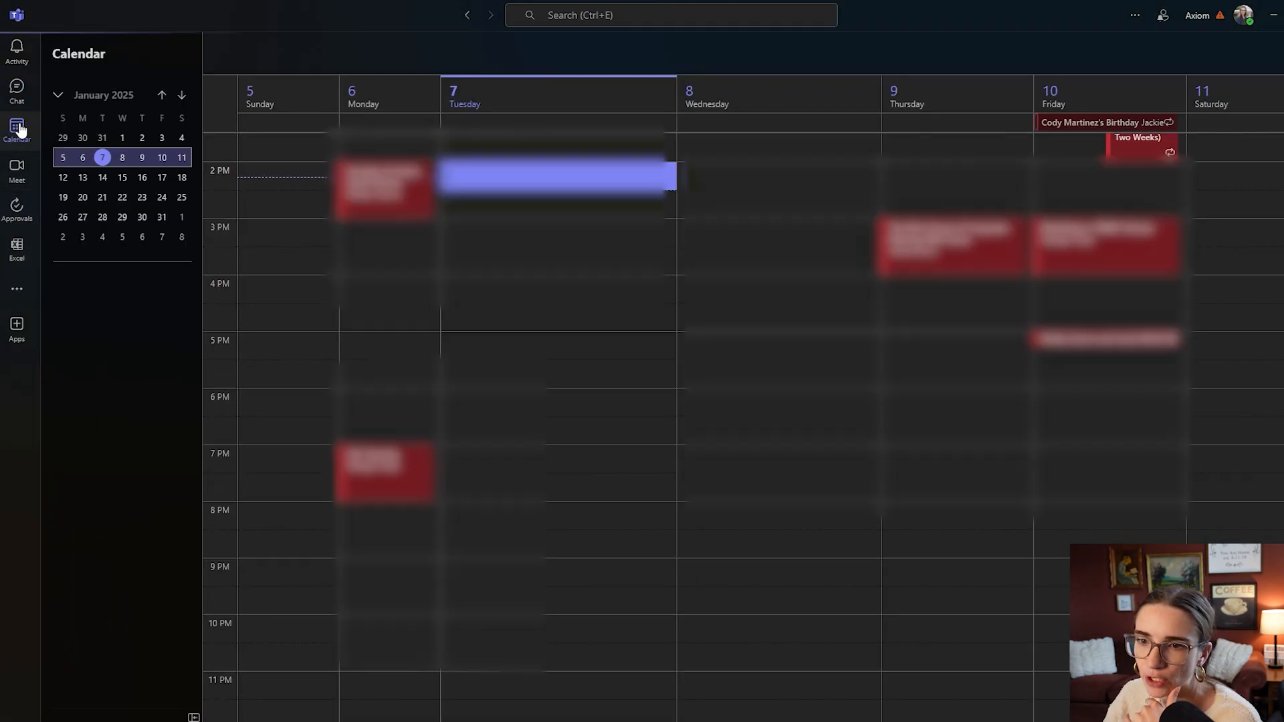
click(16, 131)
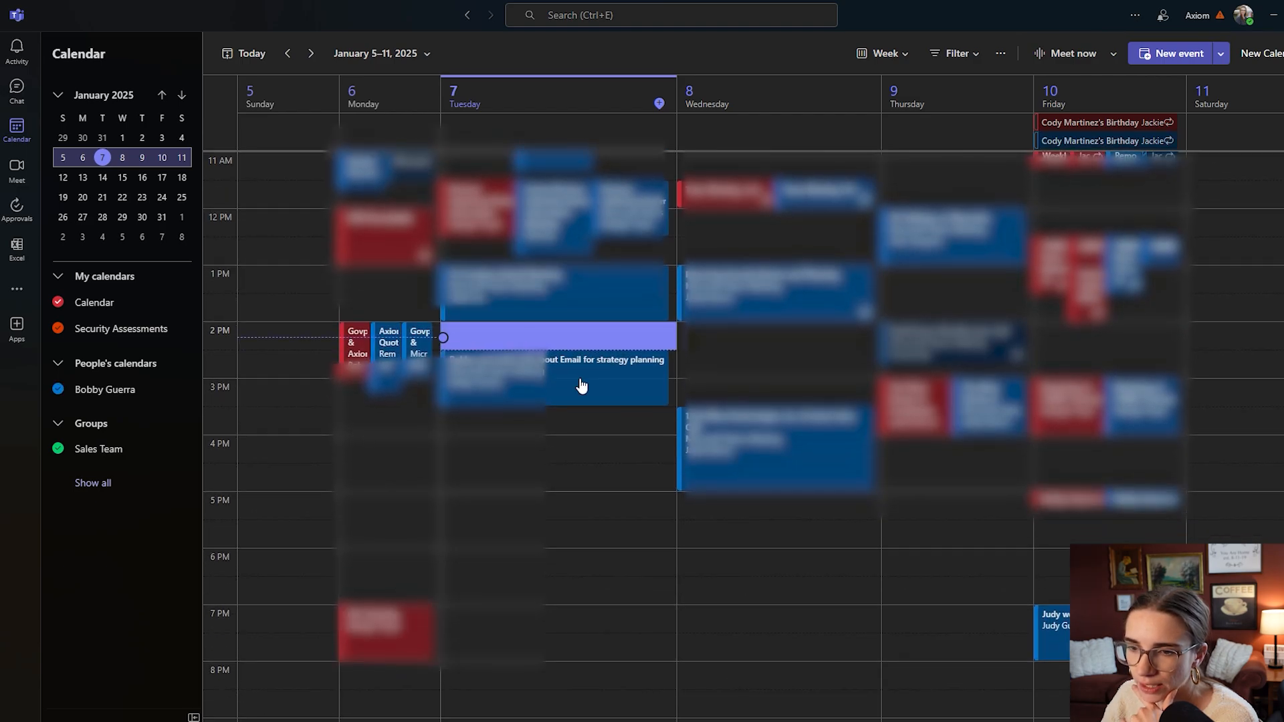
mouse_move(610, 397)
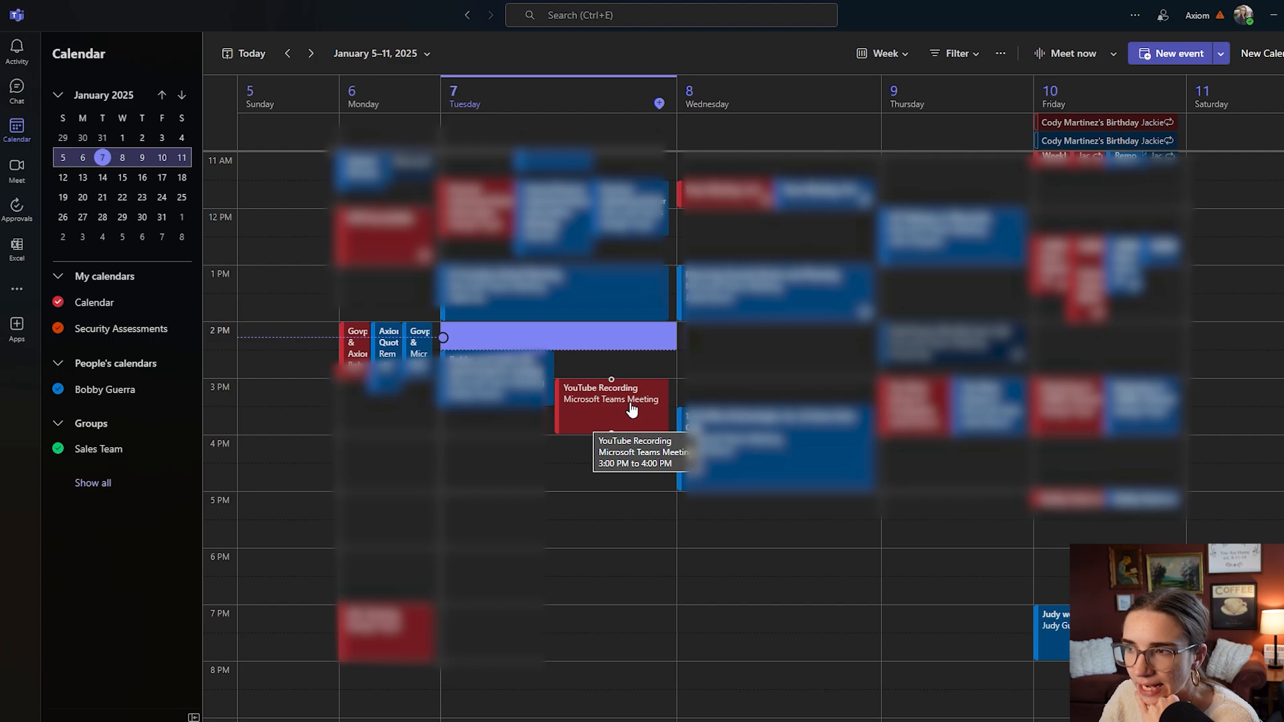
click(610, 401)
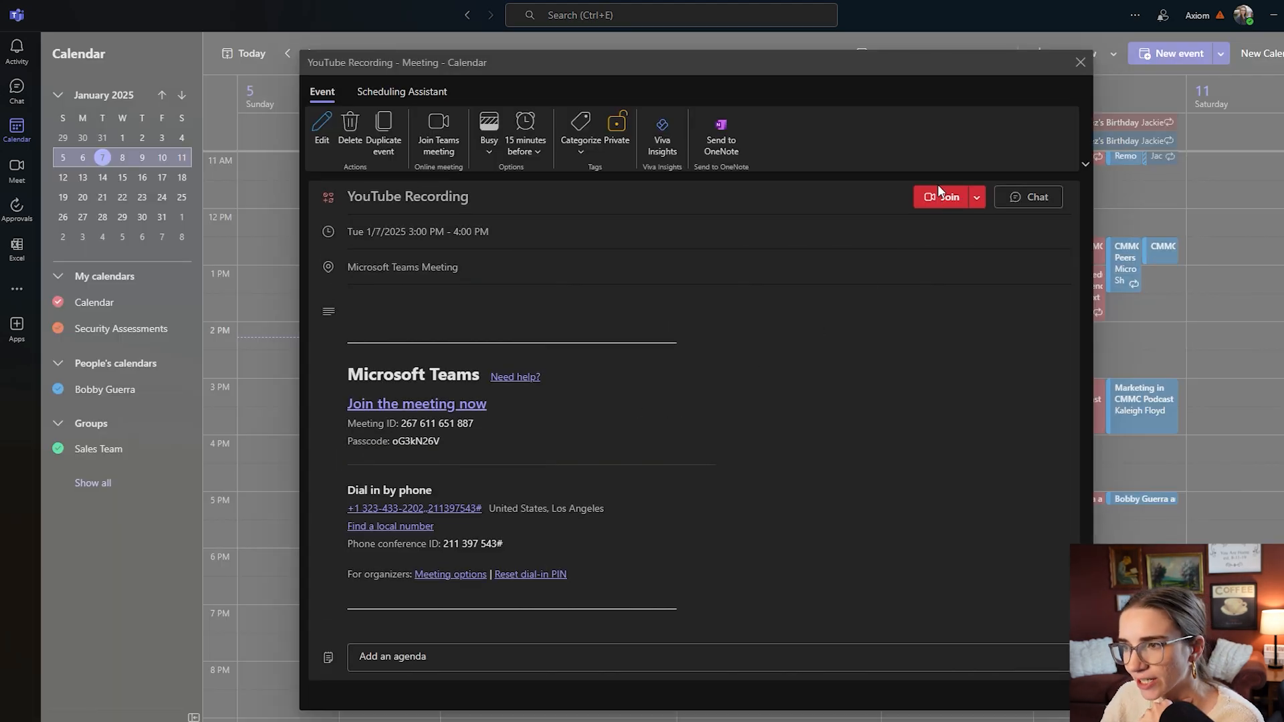
mouse_move(941, 197)
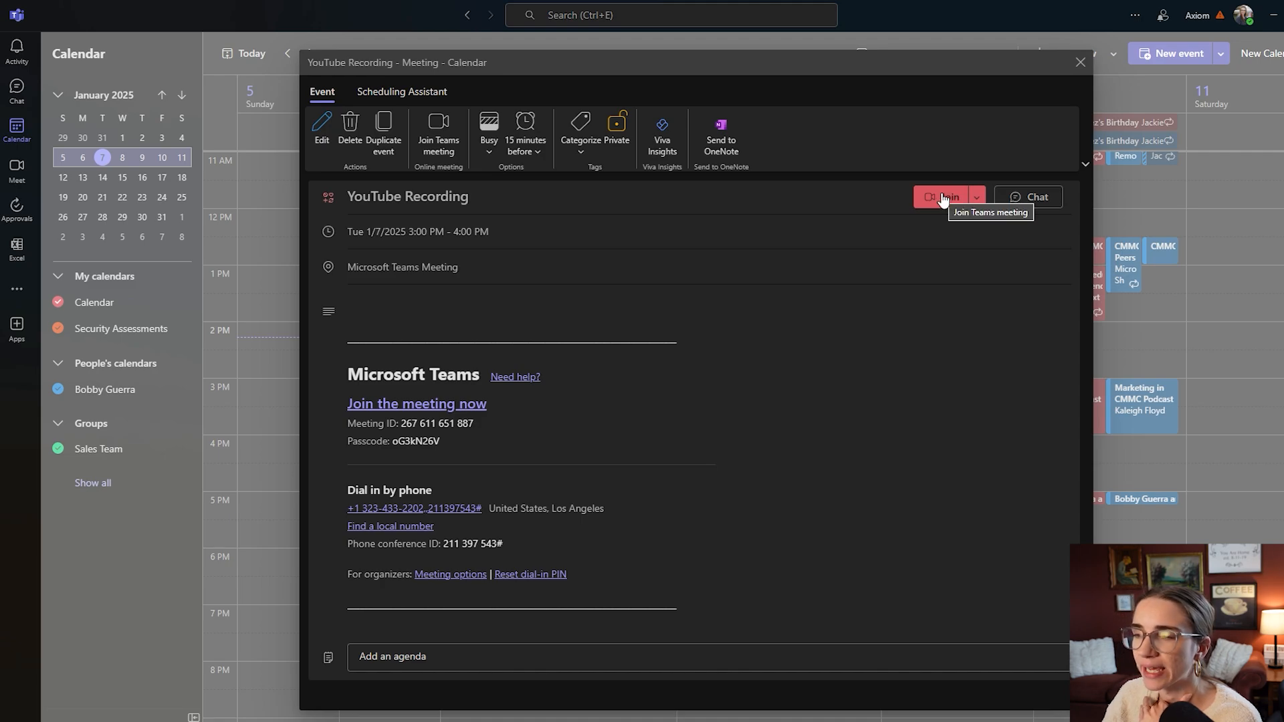
mouse_move(1062, 183)
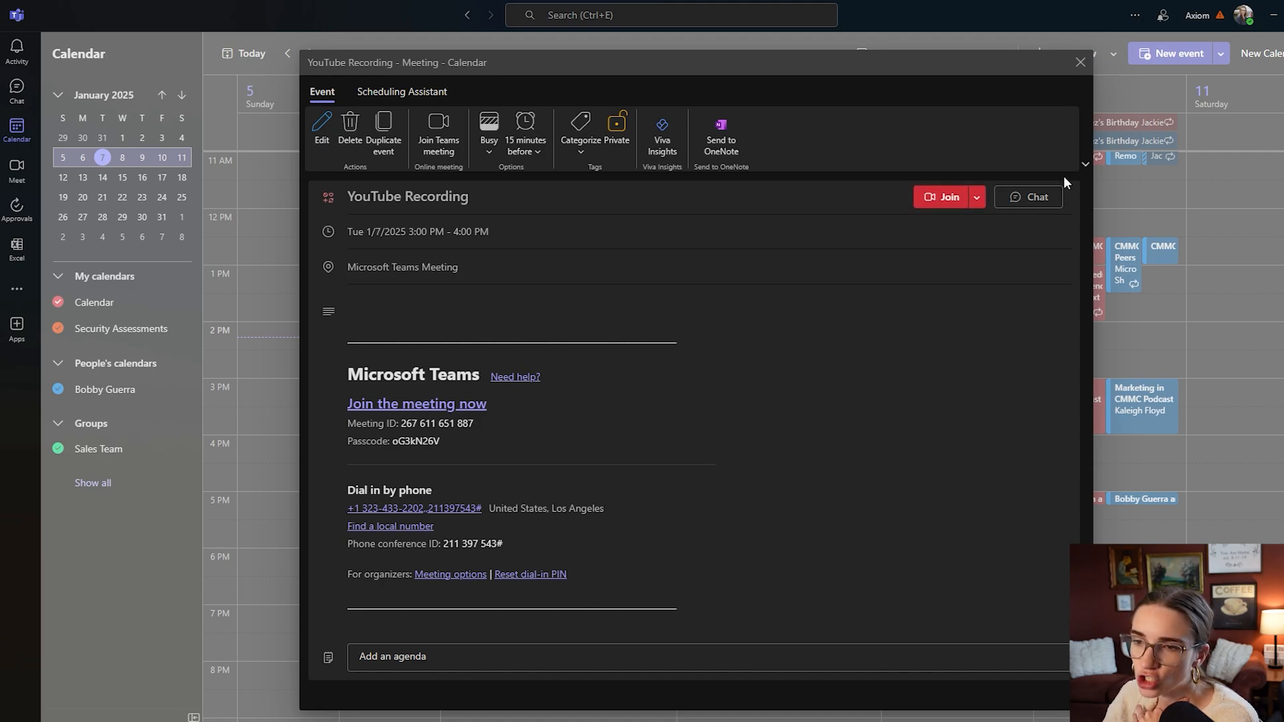
mouse_move(1040, 233)
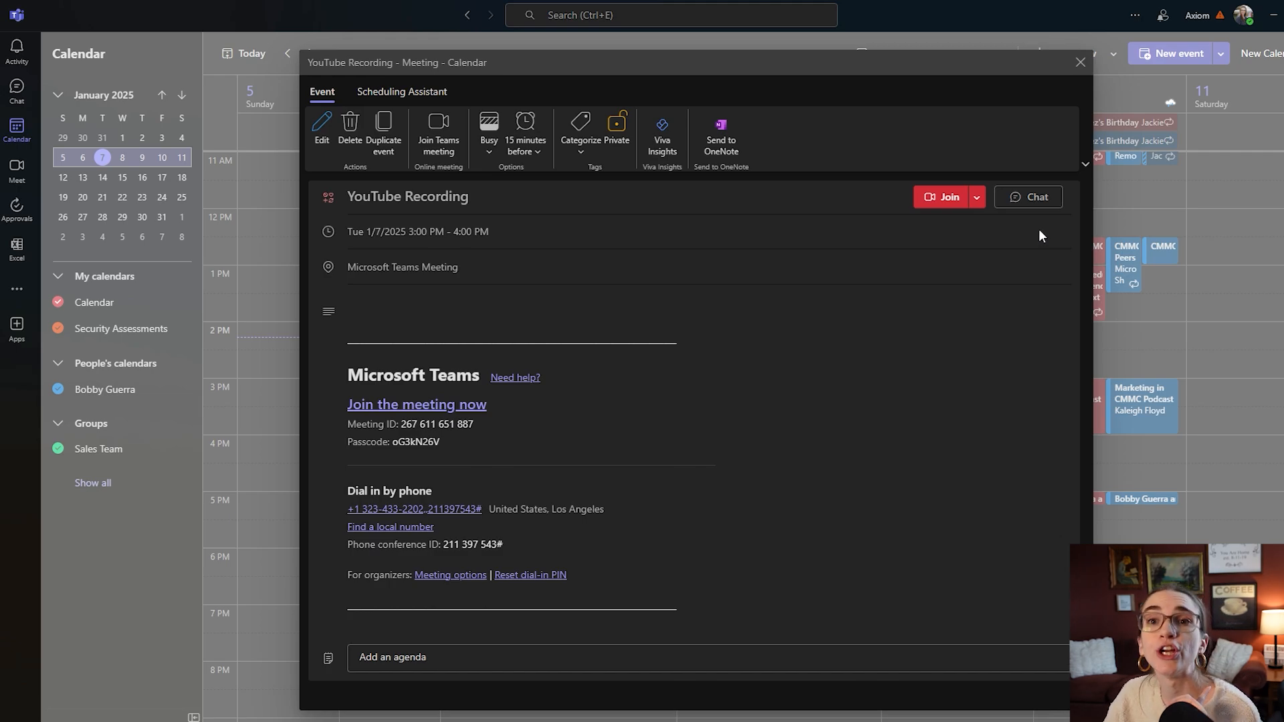
mouse_move(1050, 260)
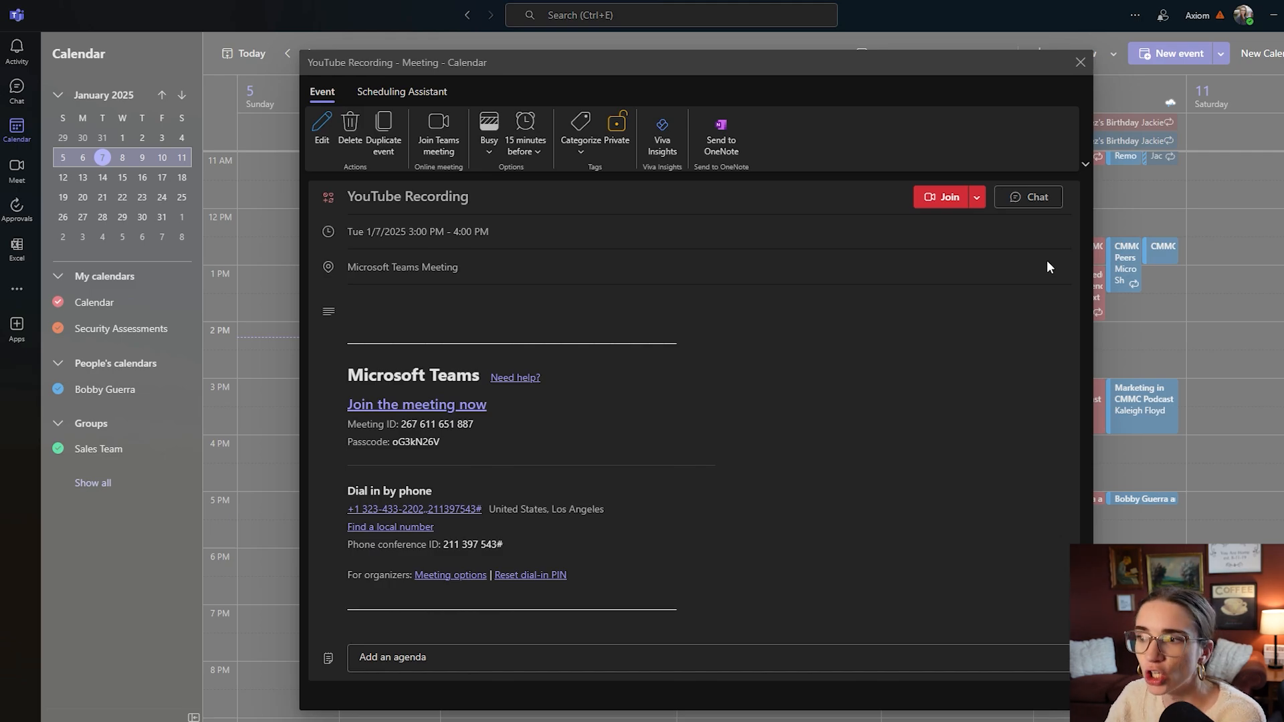
mouse_move(1027, 202)
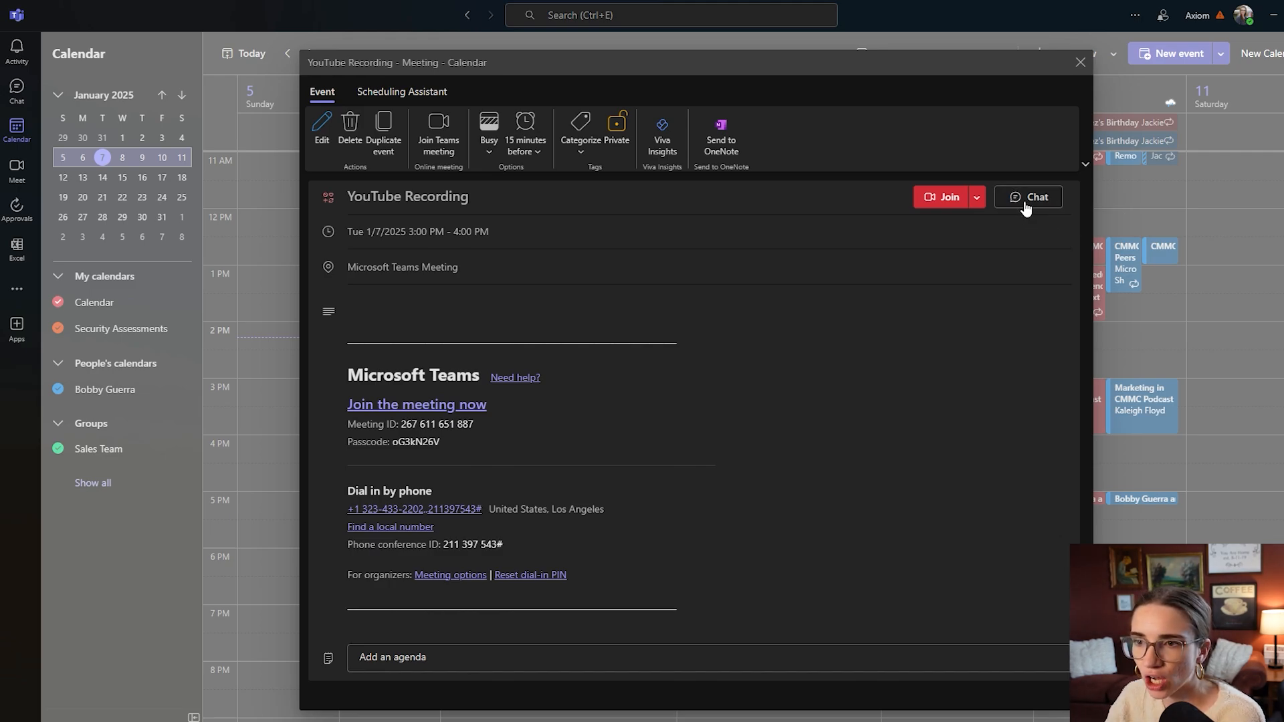
Step: Open Chat from the 'YouTube Recording' meeting details window
click(1035, 196)
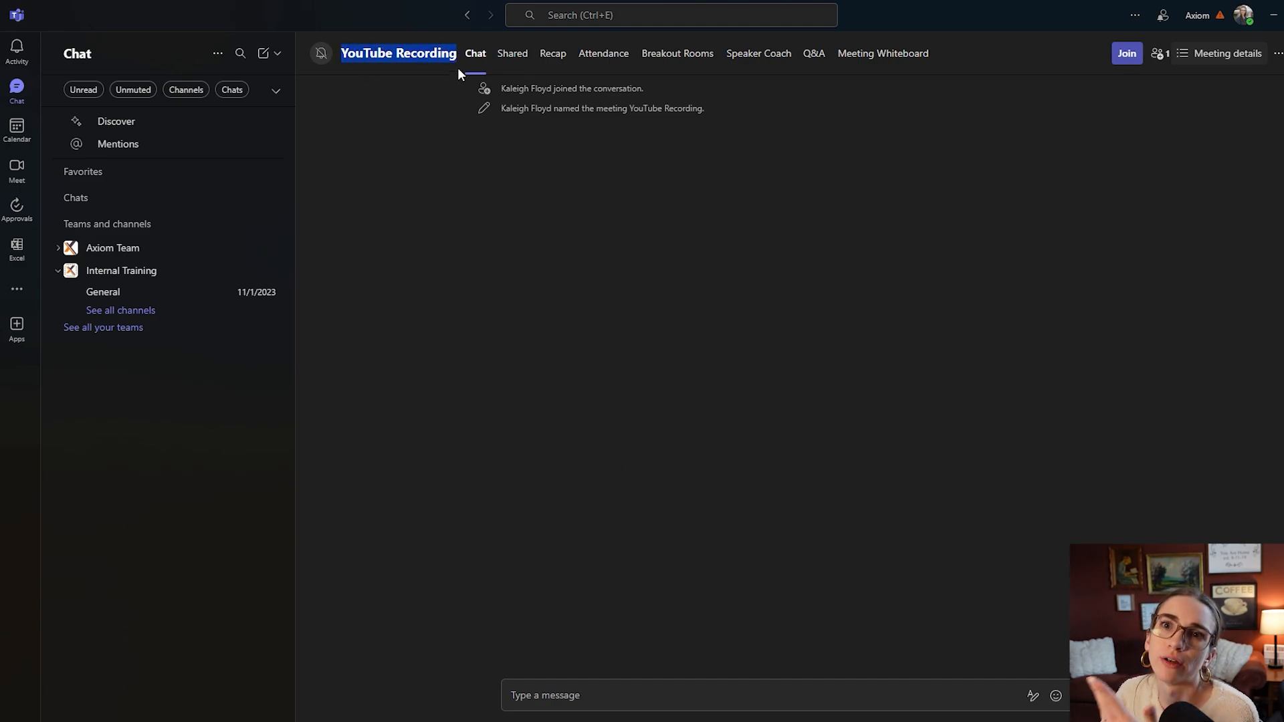
mouse_move(456, 152)
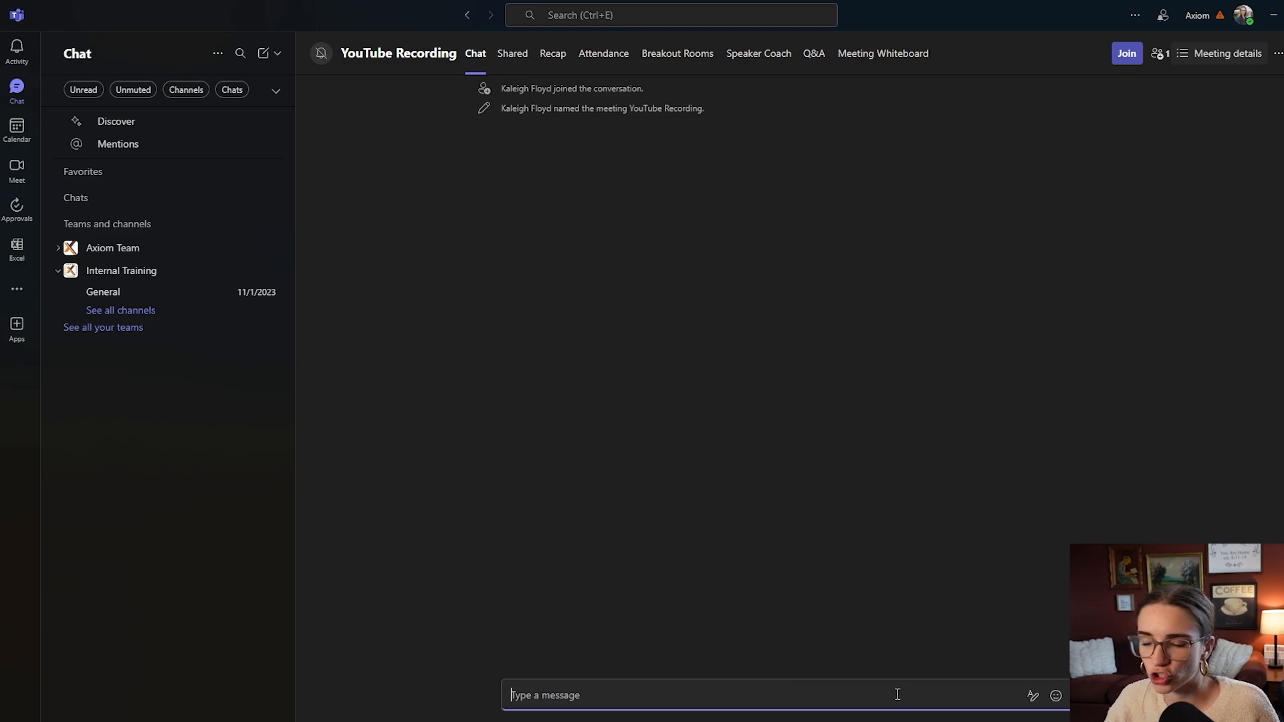
mouse_move(585, 496)
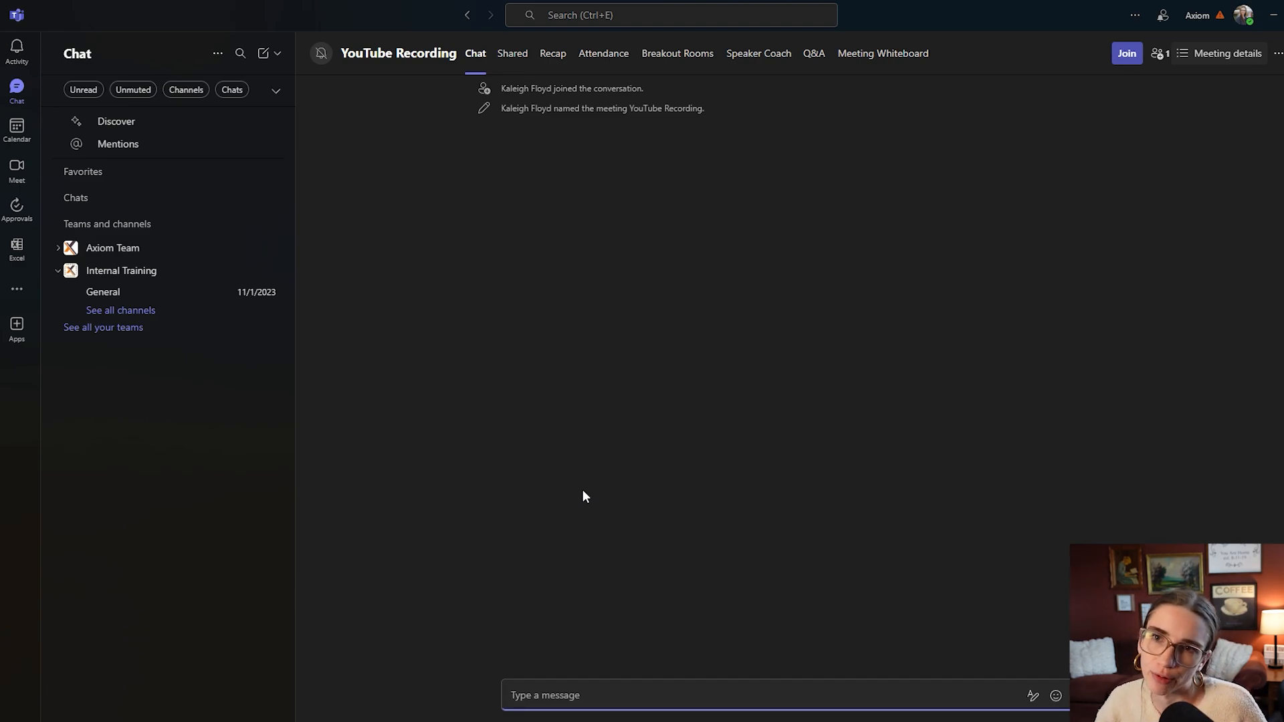
mouse_move(700, 430)
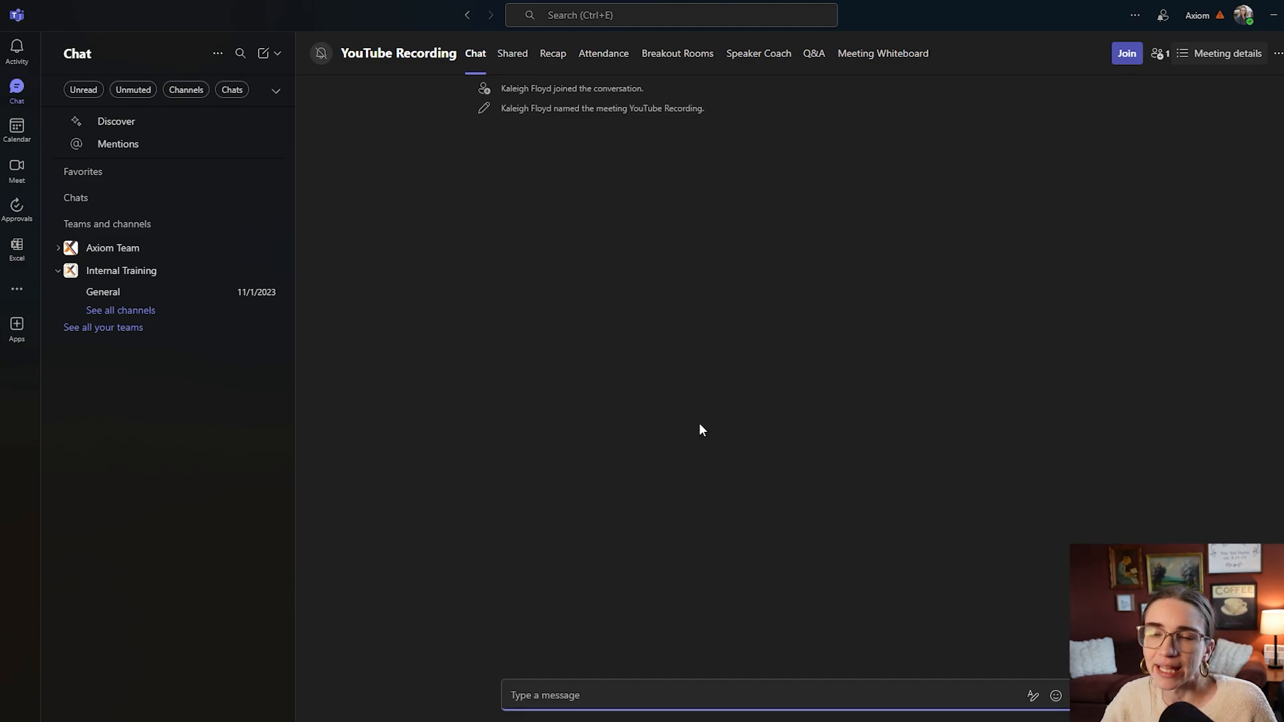